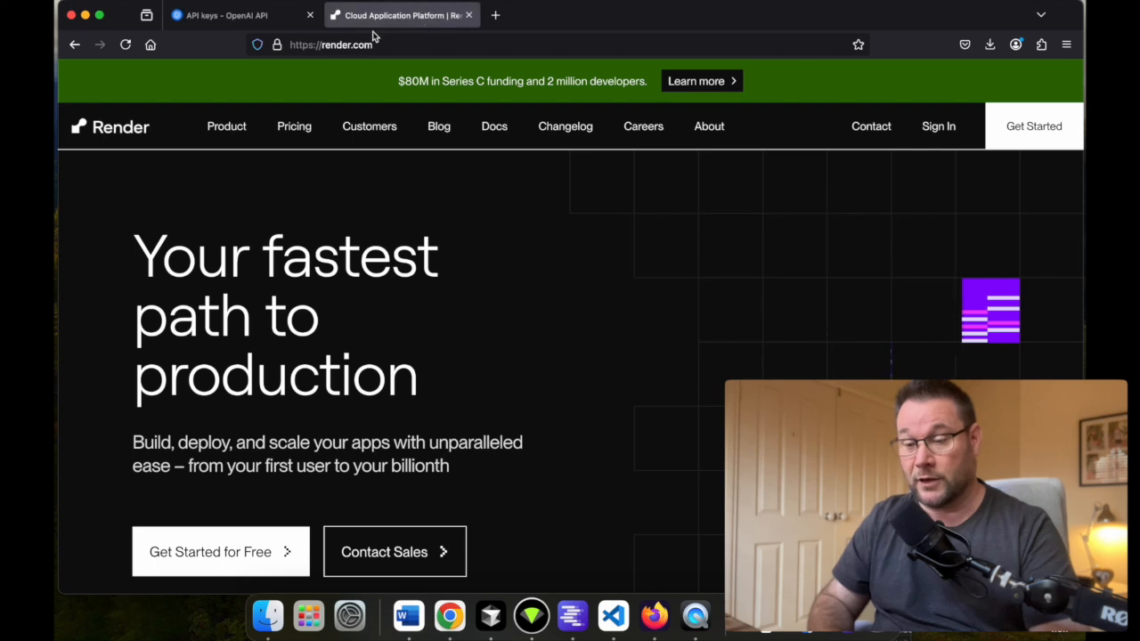
{"action": "mouse_move", "coordinate": [938, 125]}
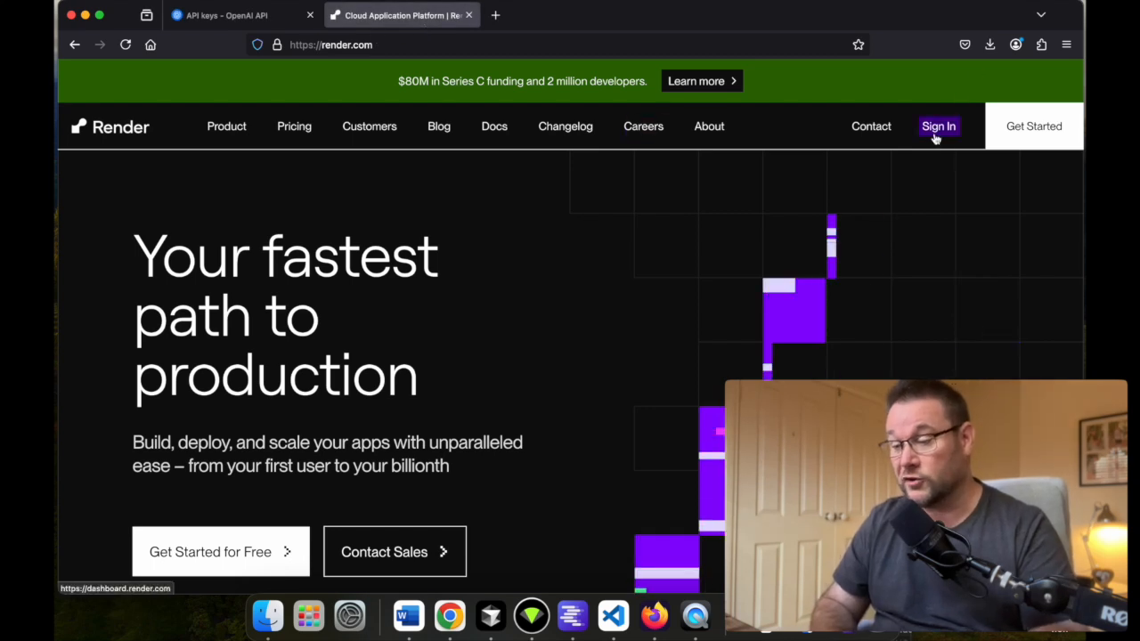
- Sign in to the Render account
{"action": "left_click", "coordinate": [939, 126]}
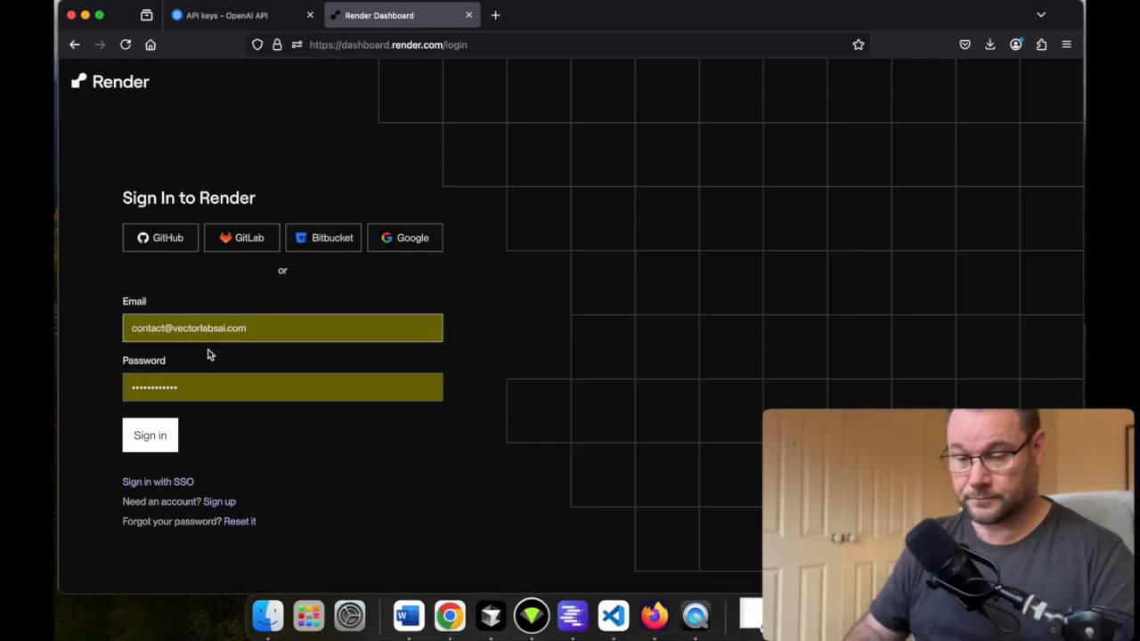
{"action": "left_click", "coordinate": [150, 435]}
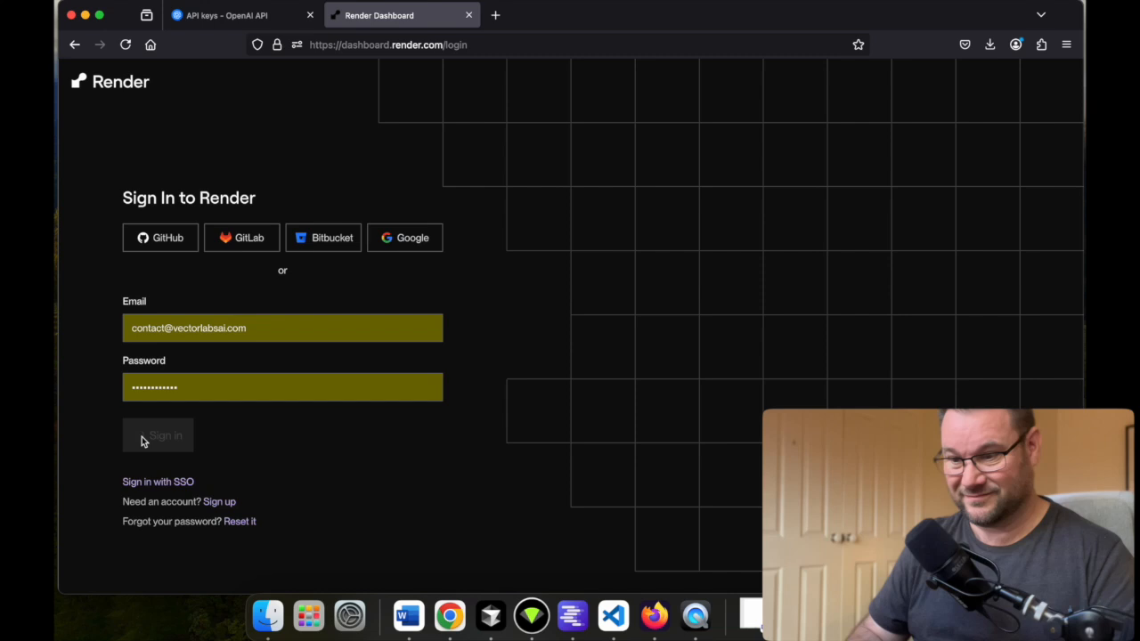
{"action": "left_click", "coordinate": [158, 436]}
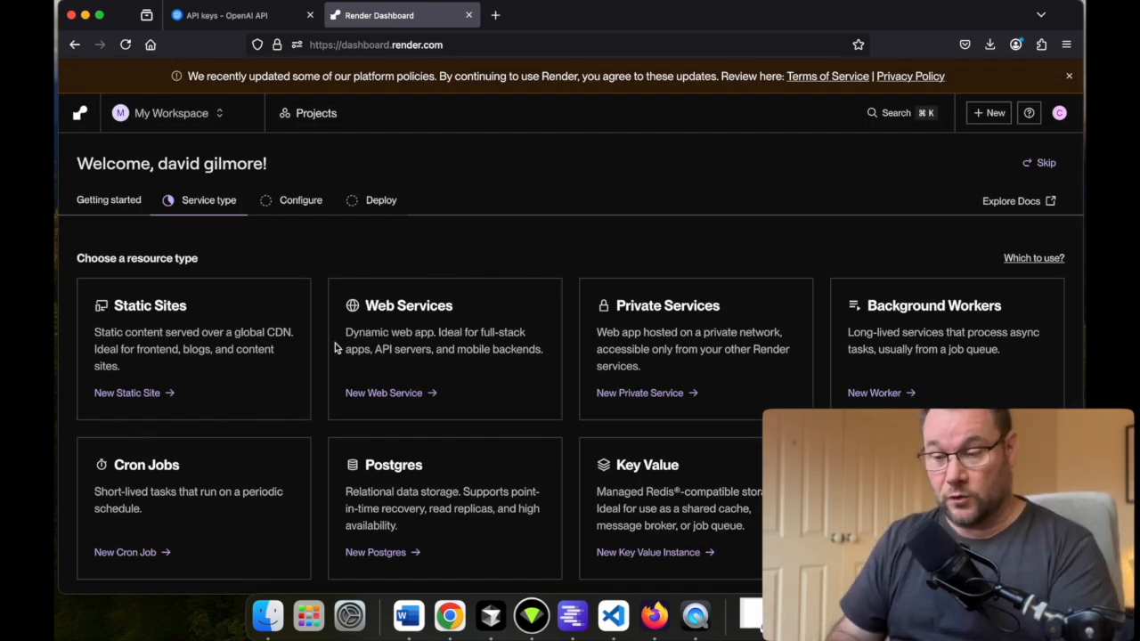
{"action": "mouse_move", "coordinate": [391, 398]}
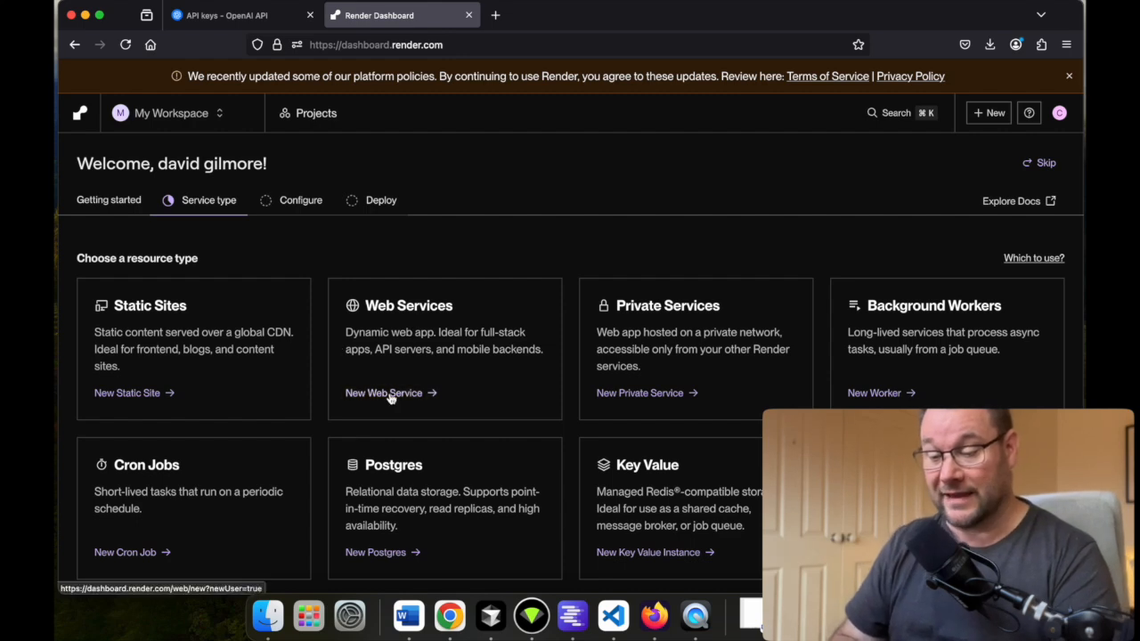
- Start a new Web Service deploying from an existing image, and open a blank browser tab
{"action": "left_click", "coordinate": [384, 393]}
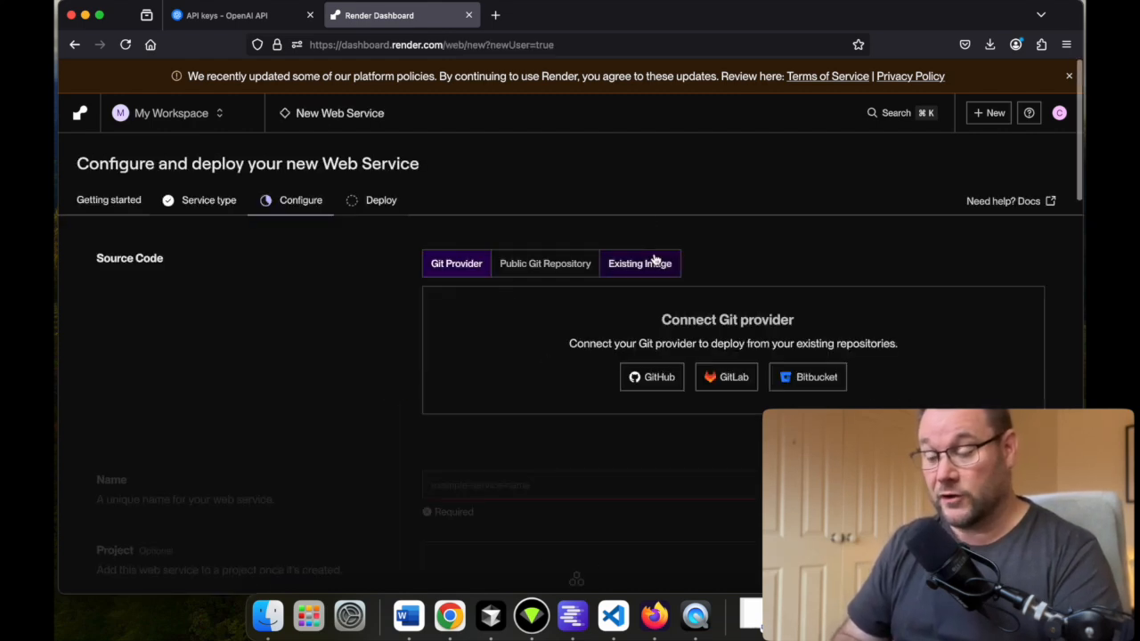
{"action": "left_click", "coordinate": [640, 263]}
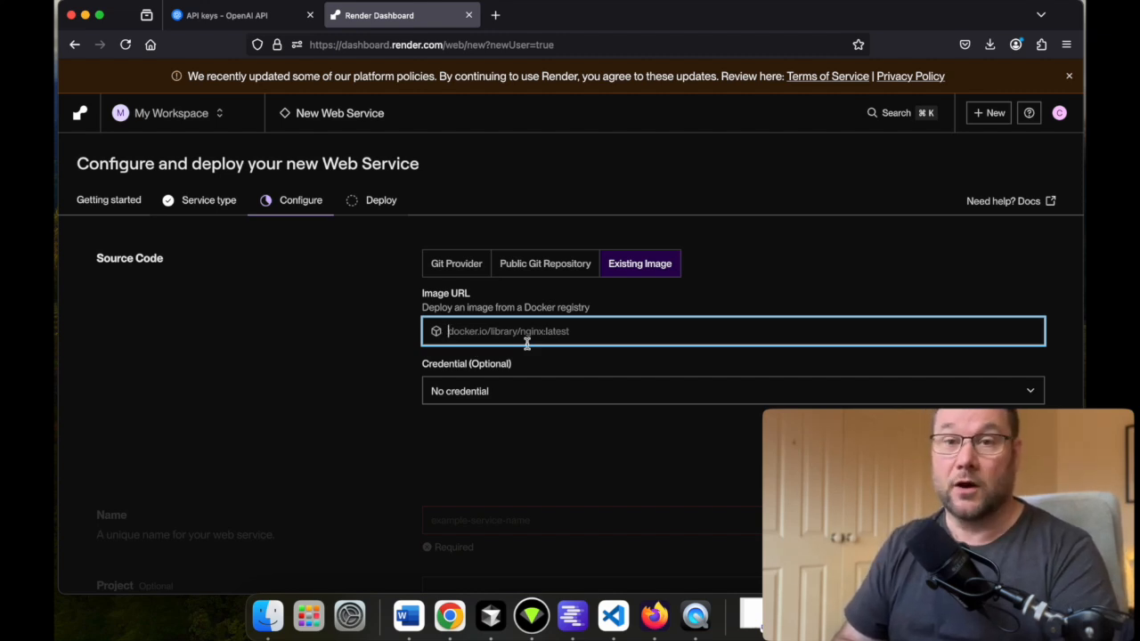
{"action": "left_click", "coordinate": [502, 15]}
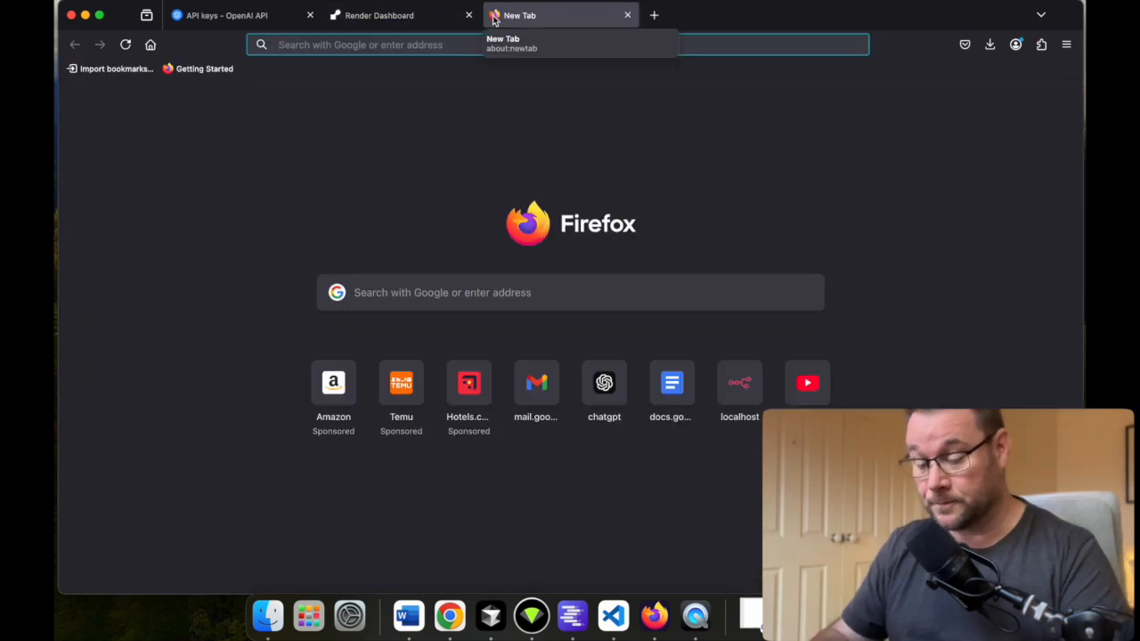
- Search for the n8n Docker image and find the docker.n8n.io/n8nio/n8n path on Docker Hub
{"action": "type", "text": "docker imahe"}
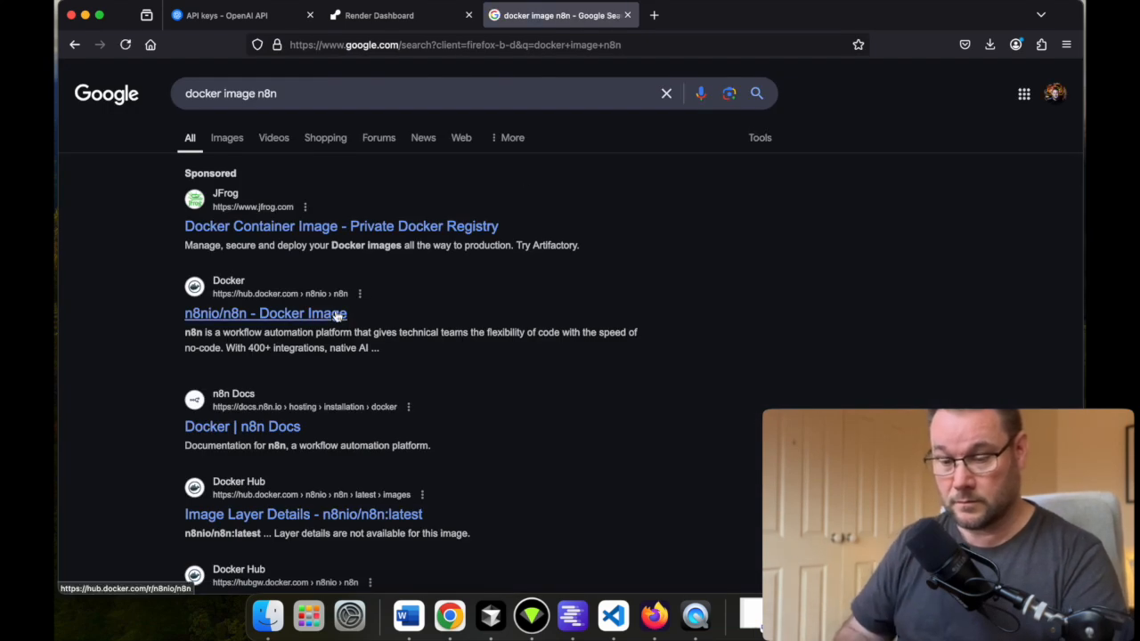
{"action": "left_click", "coordinate": [266, 312]}
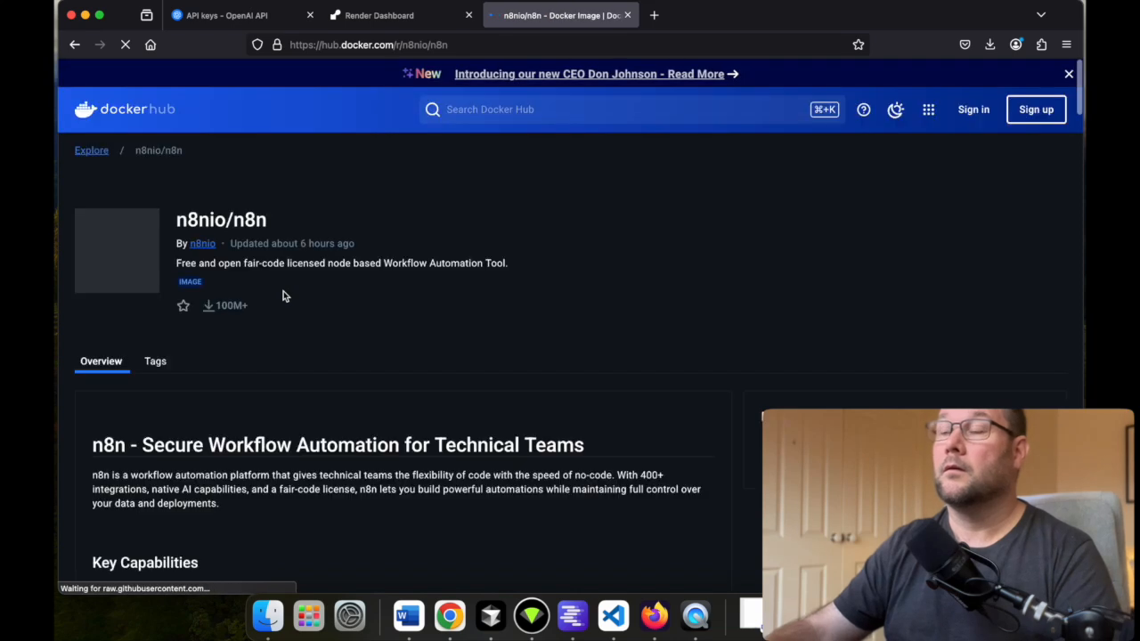
{"action": "scroll", "scroll_direction": "down", "scroll_amount": 3}
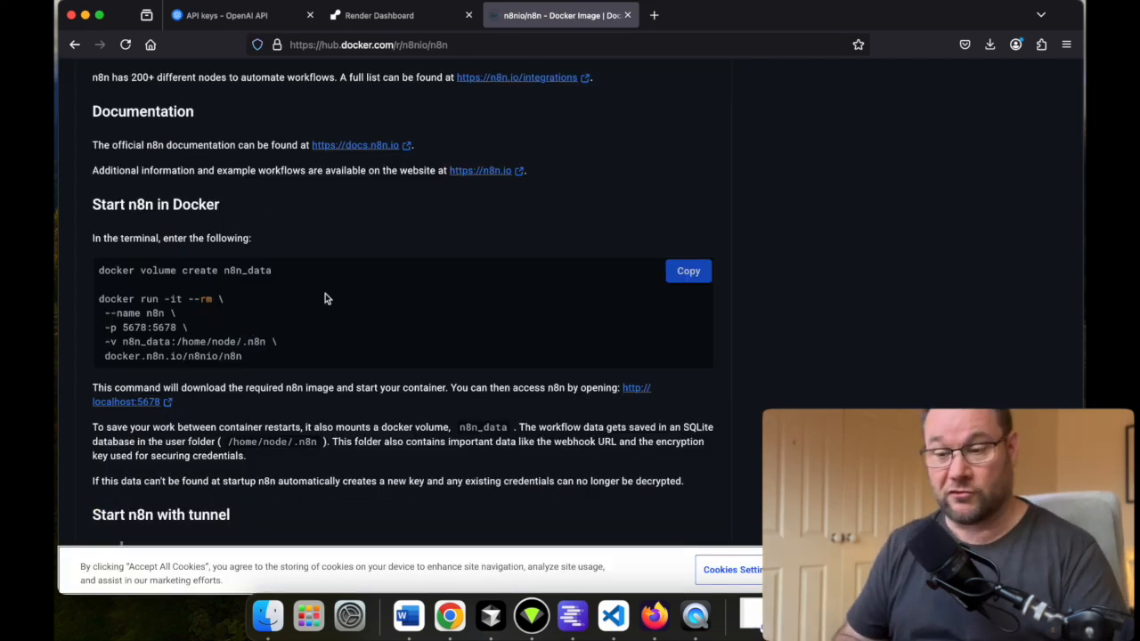
{"action": "scroll", "scroll_direction": "down", "scroll_amount": 3}
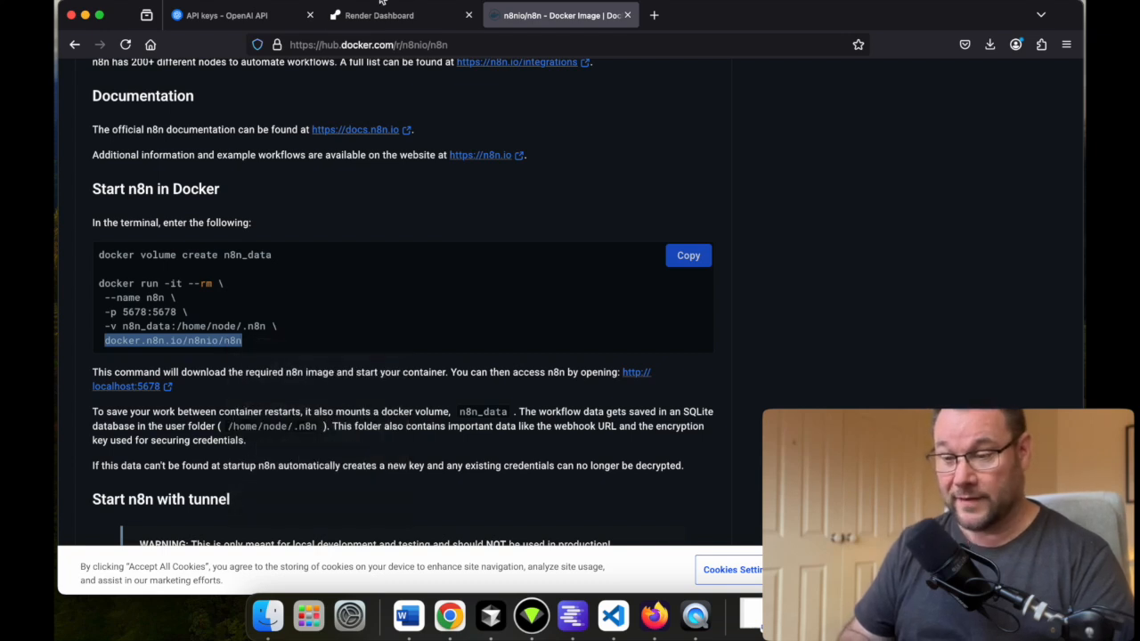
- Give the Render service image docker.n8n.io/n8nio/n8n, name Customer1, region Singapore
{"action": "left_click", "coordinate": [375, 15]}
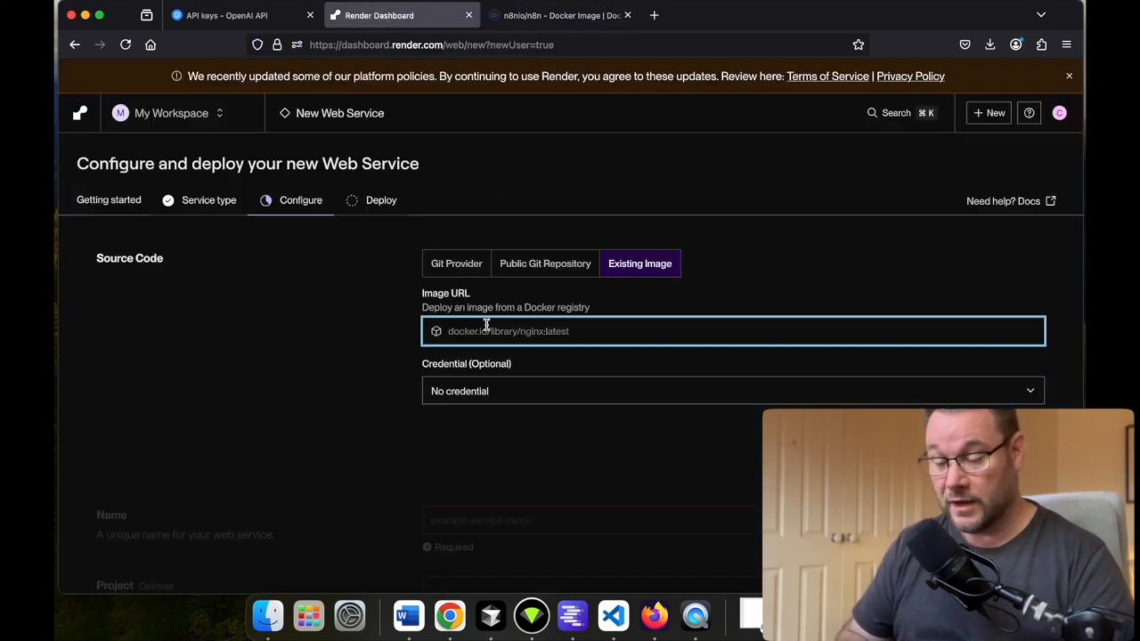
{"action": "type", "text": "docker.n8n.io/n8nio/n8n"}
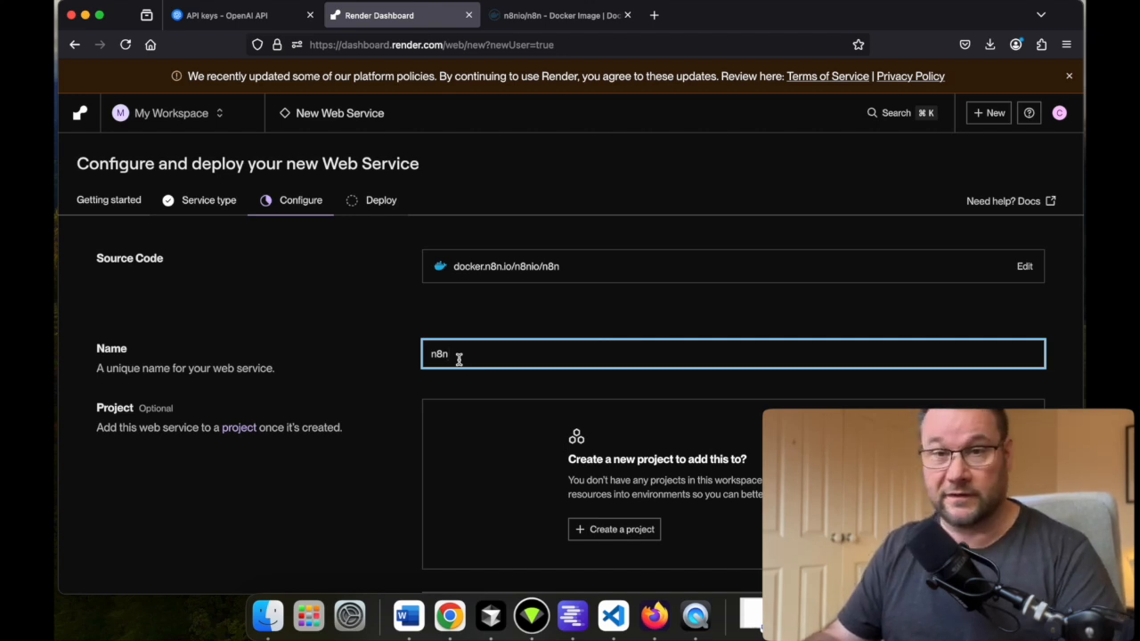
{"action": "type", "text": "Customer1"}
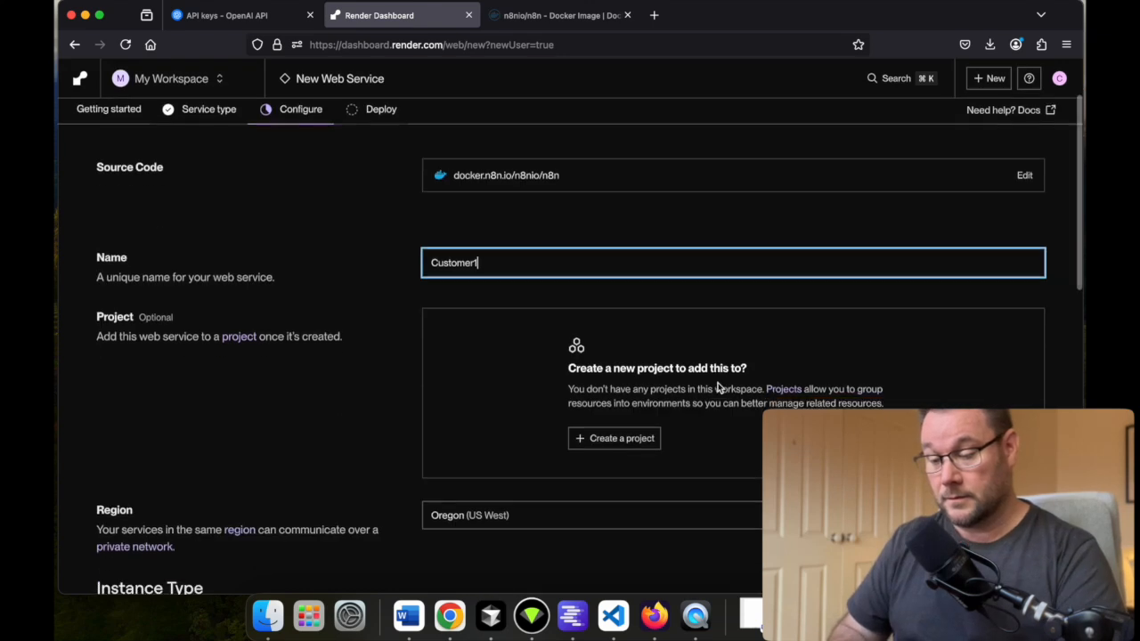
{"action": "scroll", "scroll_direction": "down", "scroll_amount": 3}
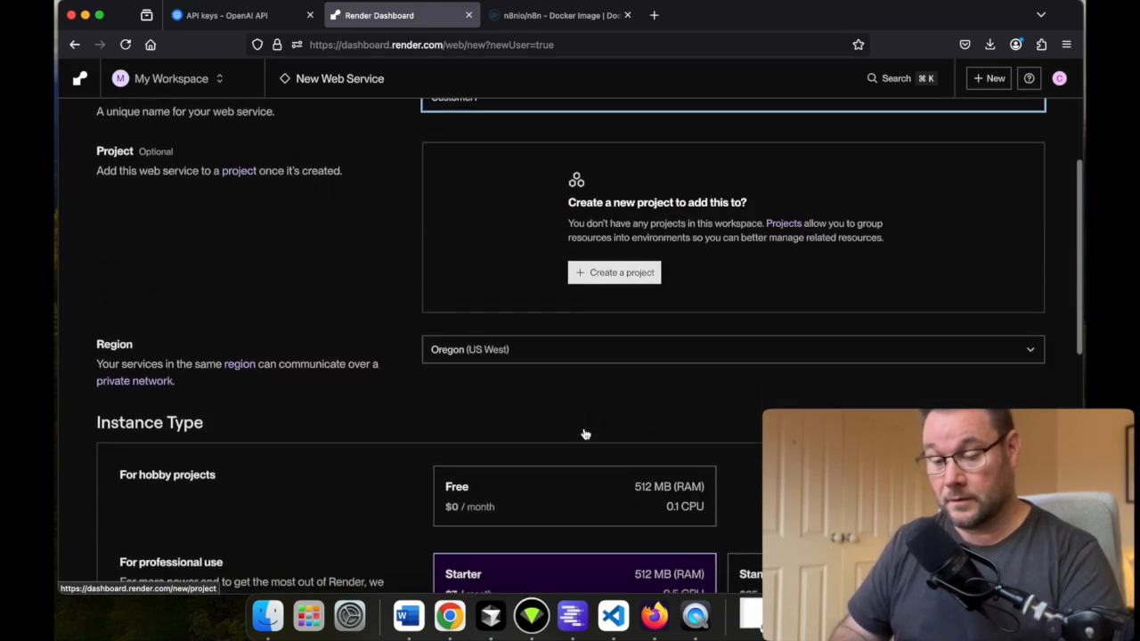
{"action": "mouse_move", "coordinate": [485, 360]}
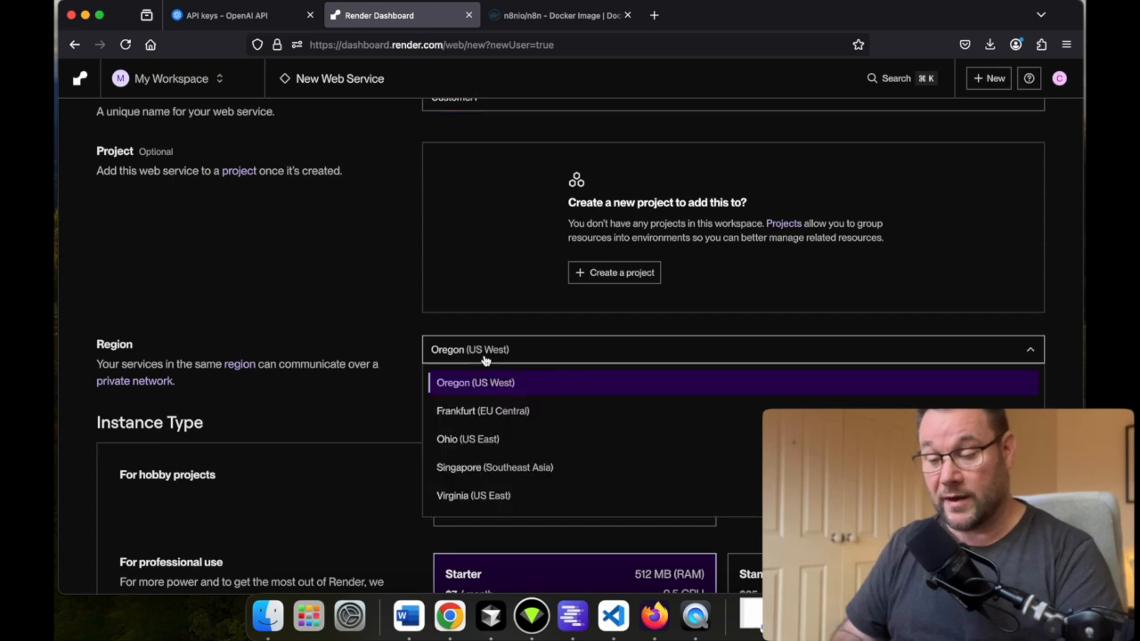
{"action": "scroll", "scroll_direction": "down", "scroll_amount": 3}
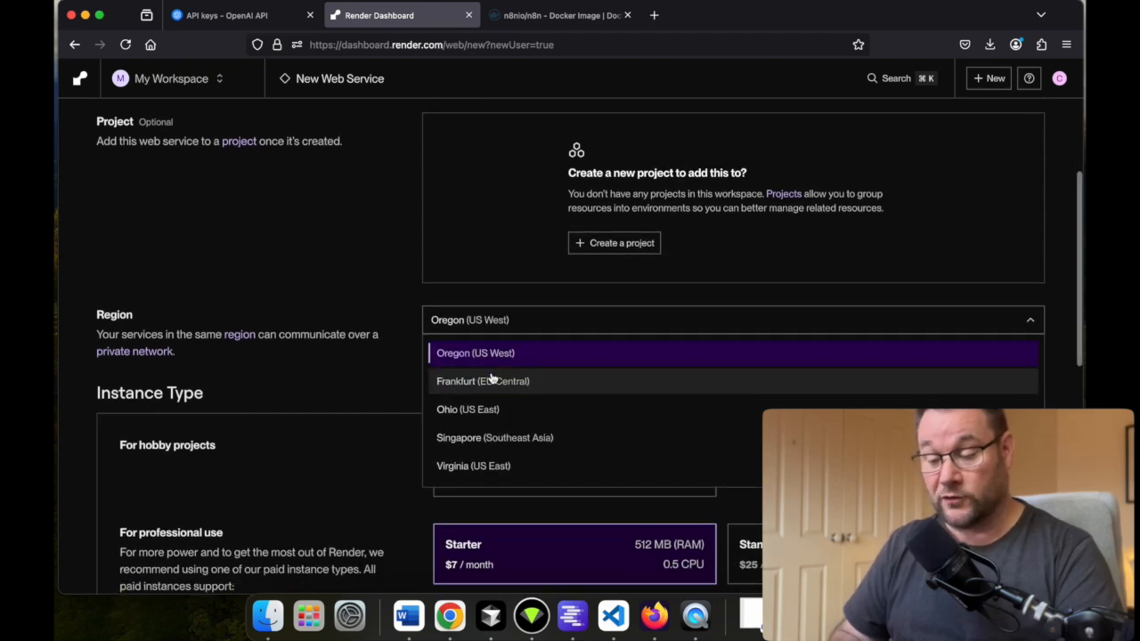
{"action": "mouse_move", "coordinate": [481, 356]}
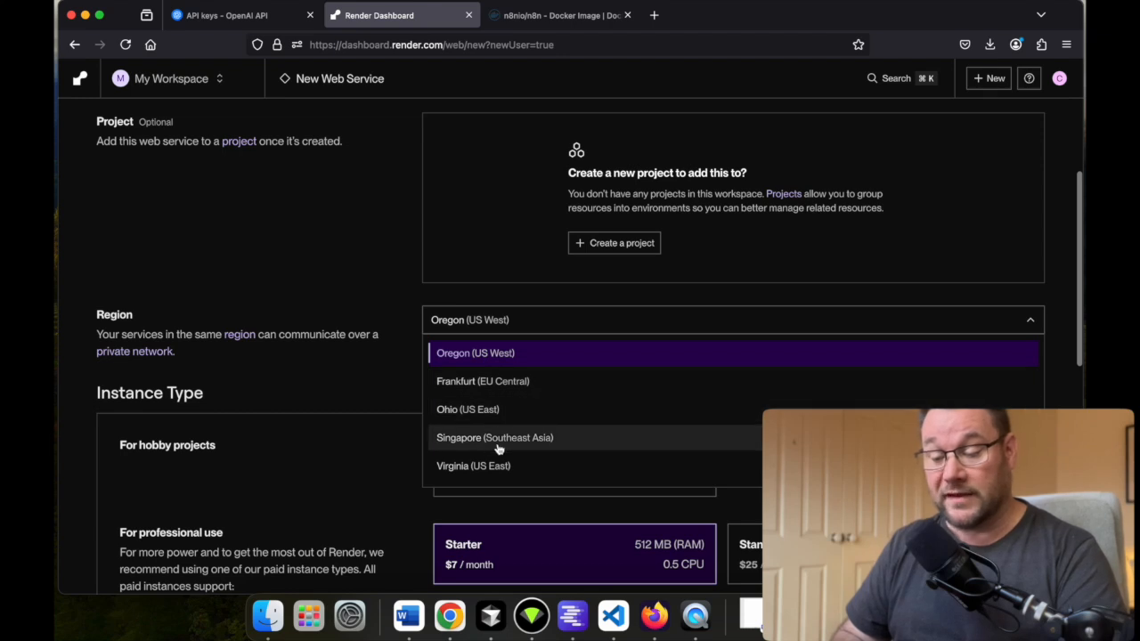
{"action": "left_click", "coordinate": [495, 437]}
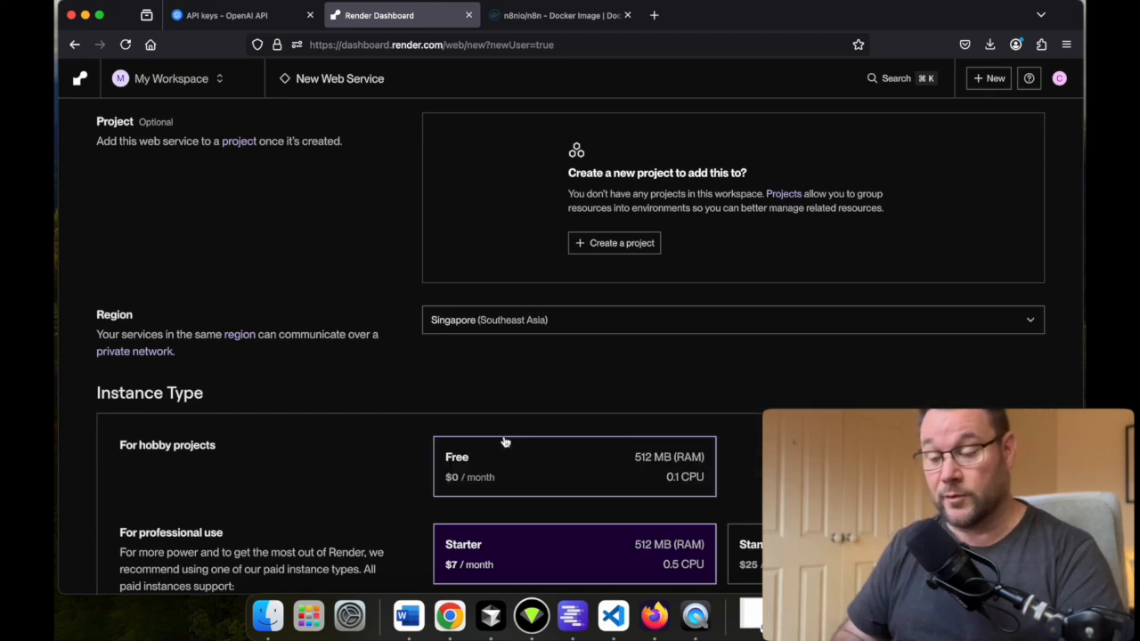
- Keep the Starter instance type and deploy the Customer1 web service
{"action": "scroll", "scroll_direction": "down", "scroll_amount": 3}
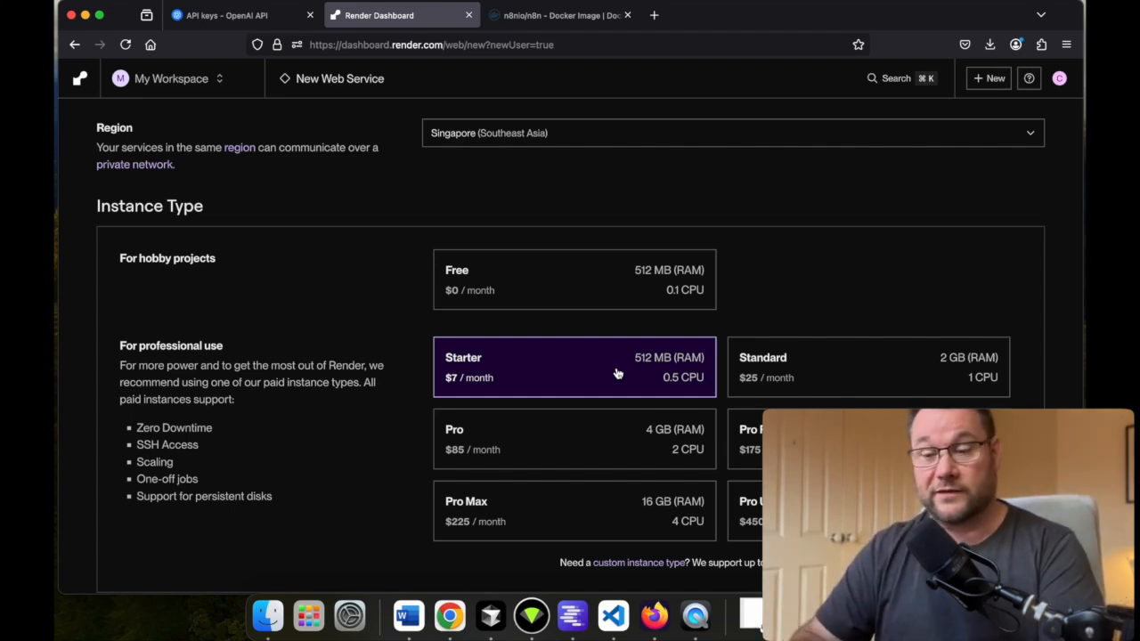
{"action": "mouse_move", "coordinate": [611, 301]}
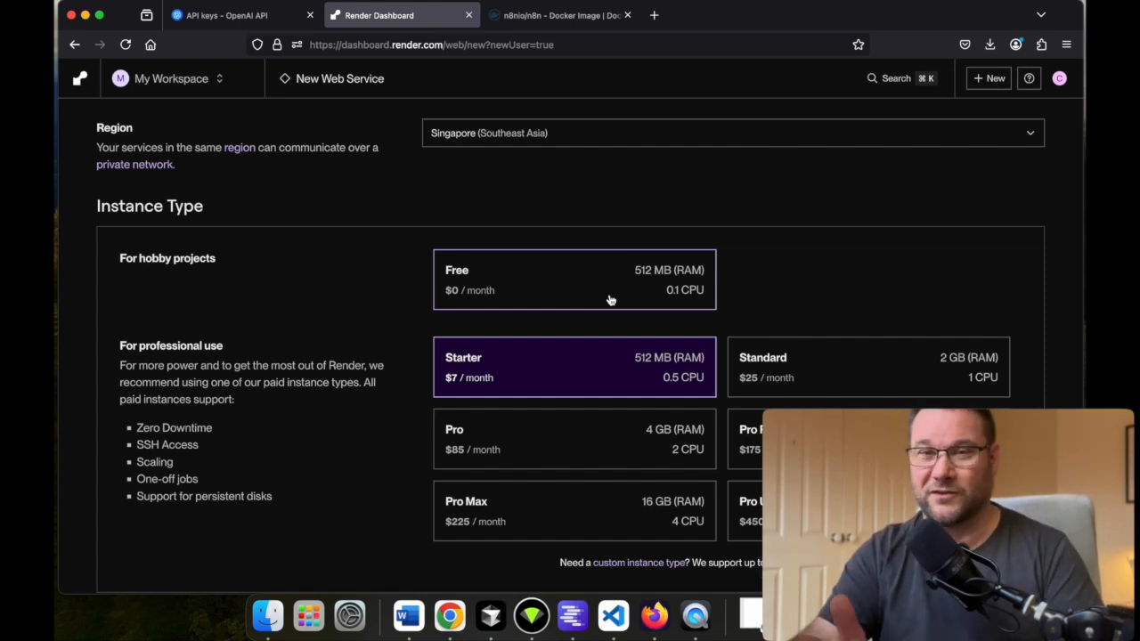
{"action": "mouse_move", "coordinate": [609, 373]}
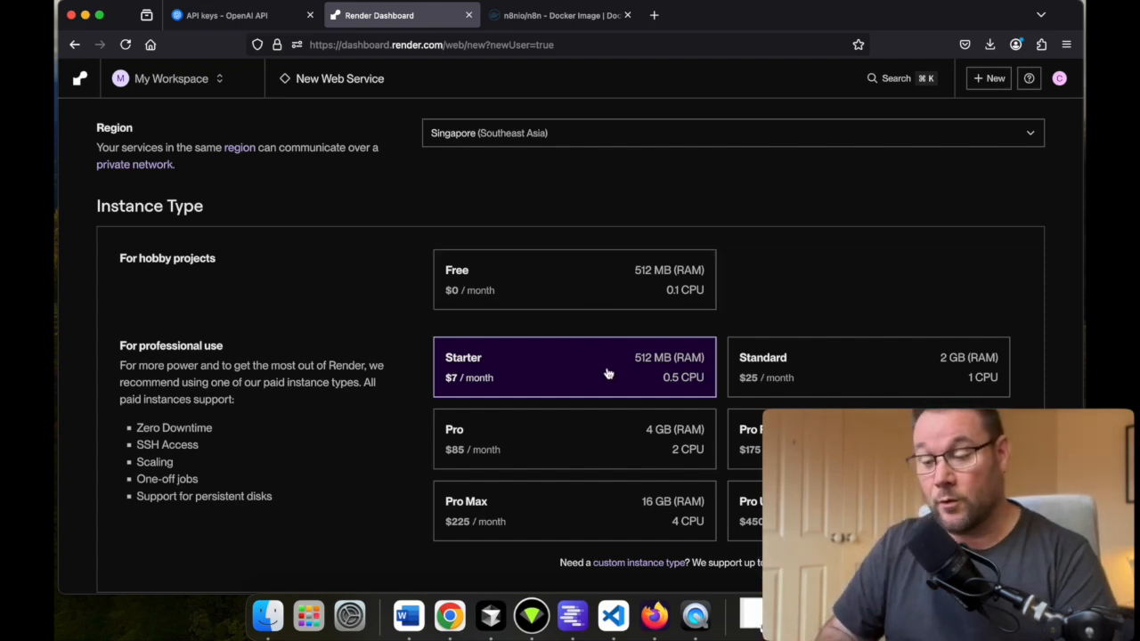
{"action": "mouse_move", "coordinate": [519, 369]}
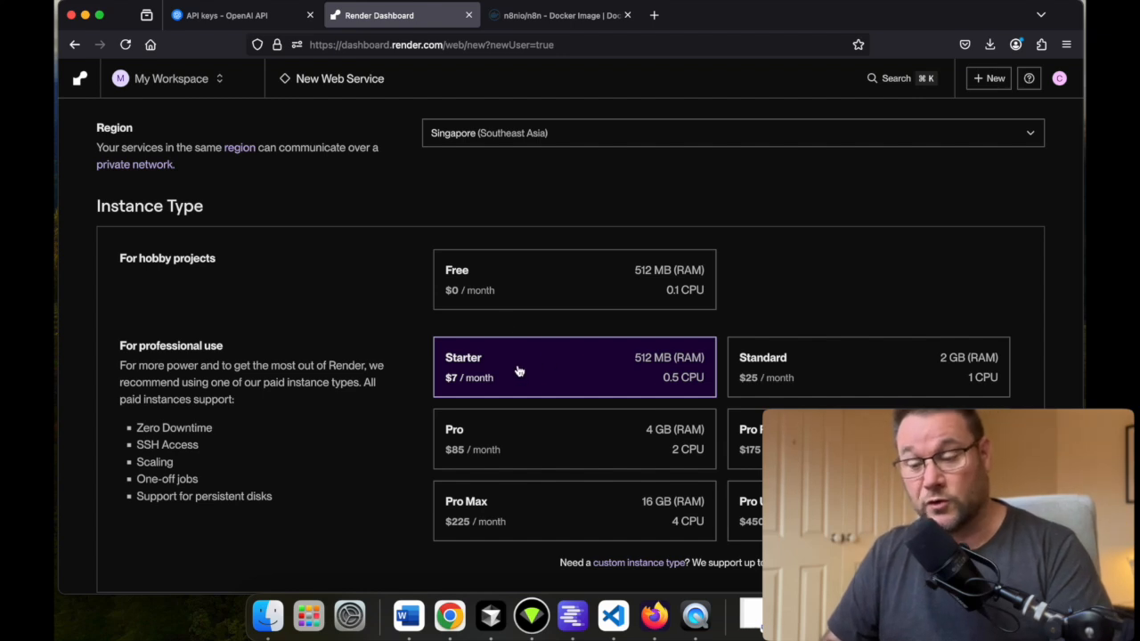
{"action": "mouse_move", "coordinate": [613, 376]}
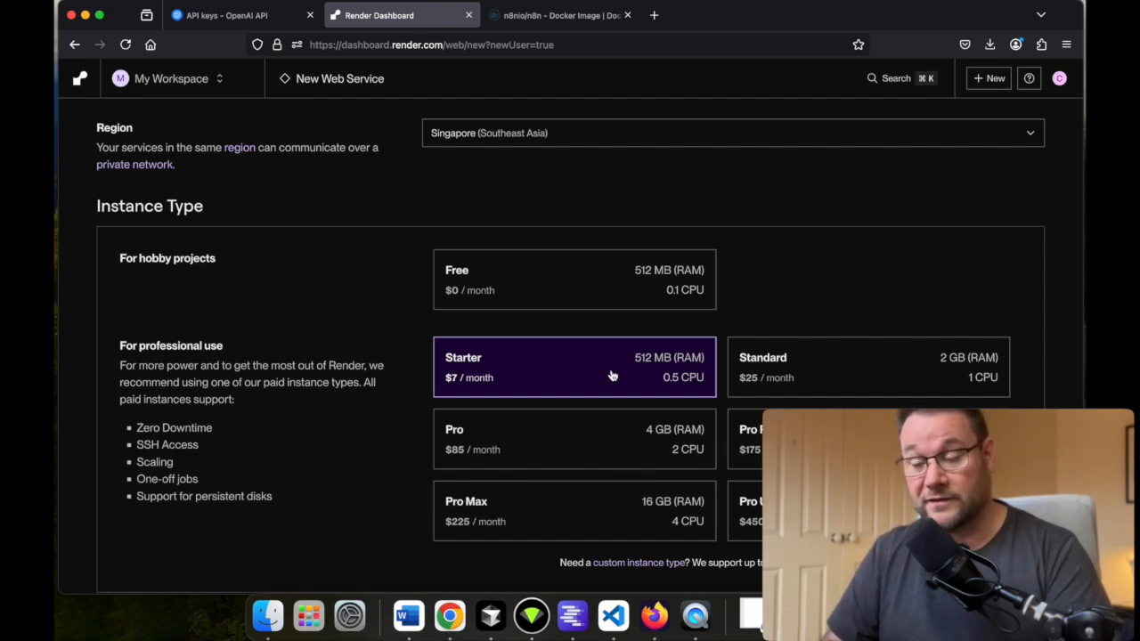
{"action": "mouse_move", "coordinate": [581, 363]}
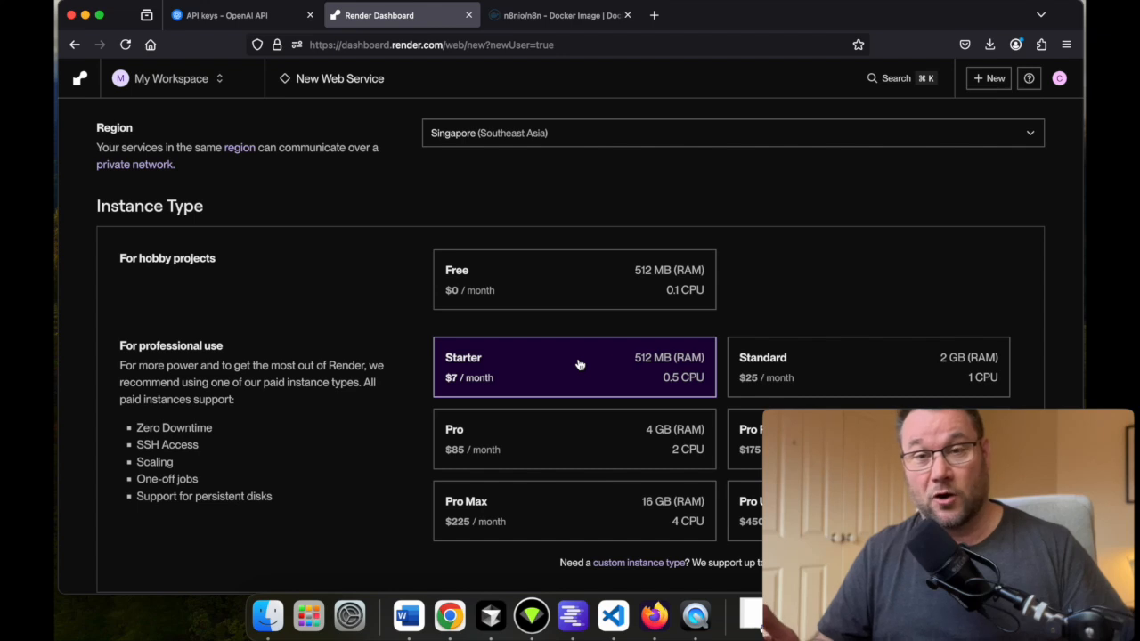
{"action": "mouse_move", "coordinate": [592, 365]}
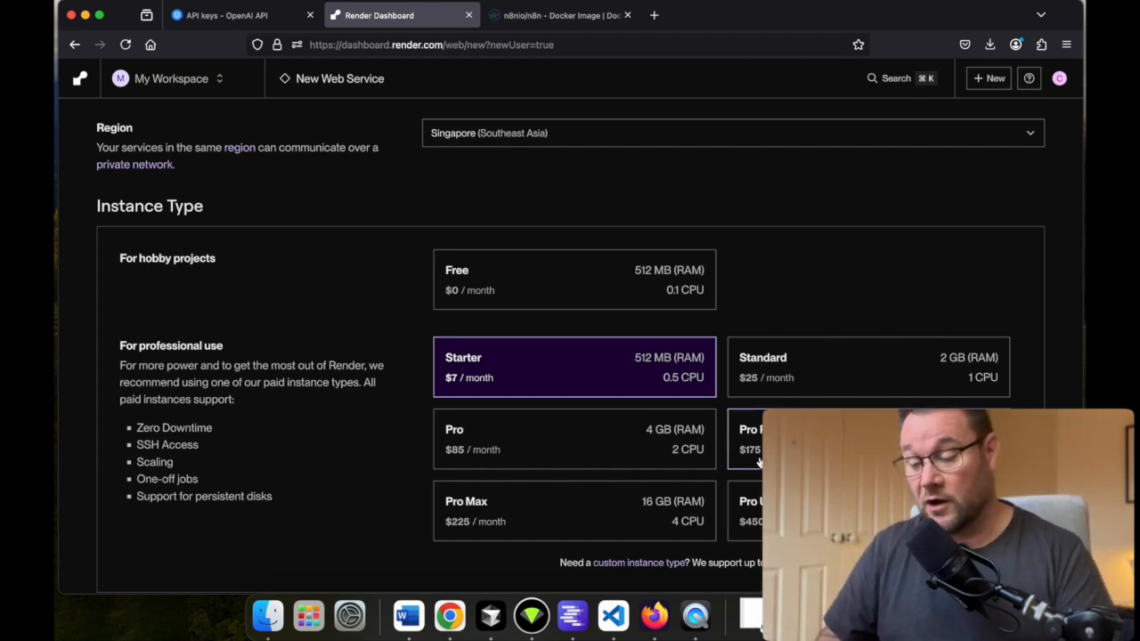
{"action": "scroll", "scroll_direction": "down", "scroll_amount": 3}
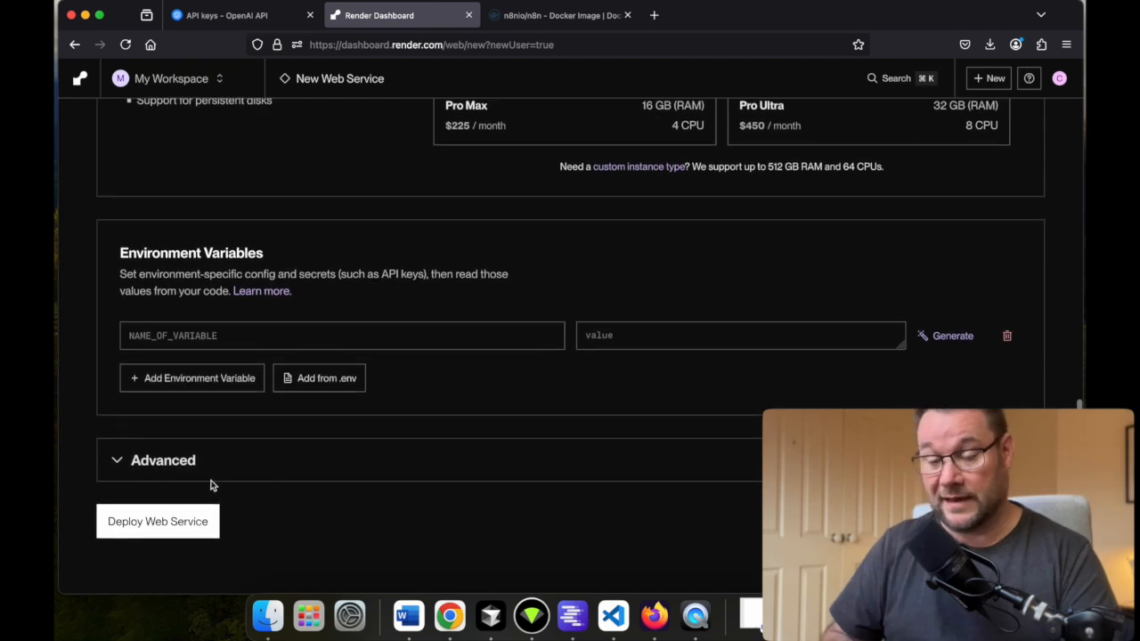
{"action": "left_click", "coordinate": [158, 521]}
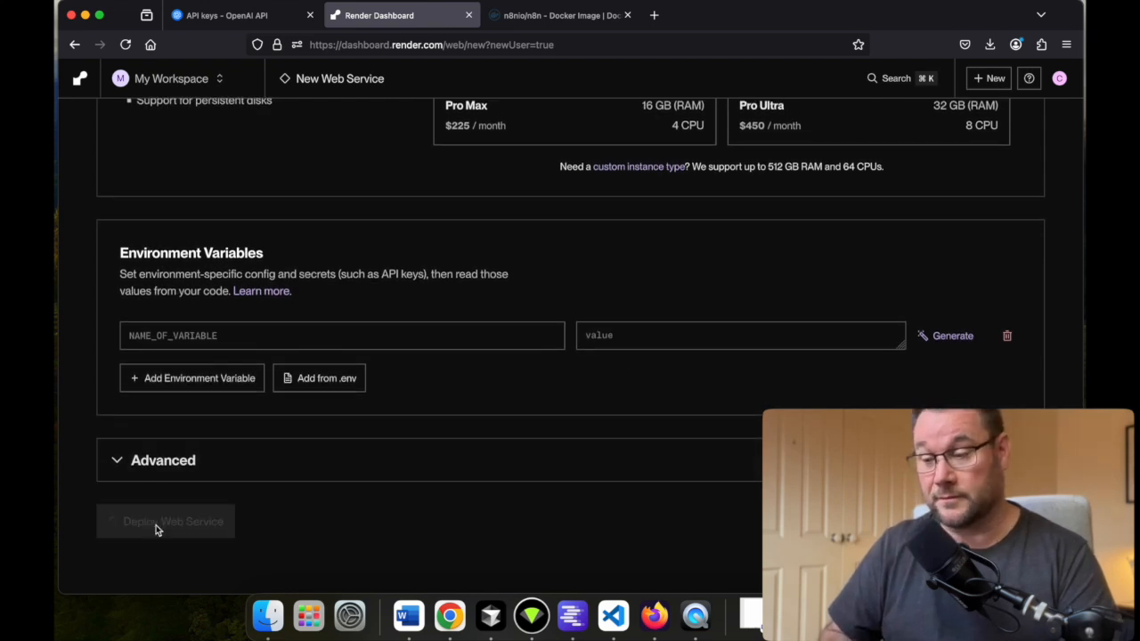
- Watch the Customer1 deploy logs until n8n reports the editor is accessible
{"action": "left_click", "coordinate": [166, 520]}
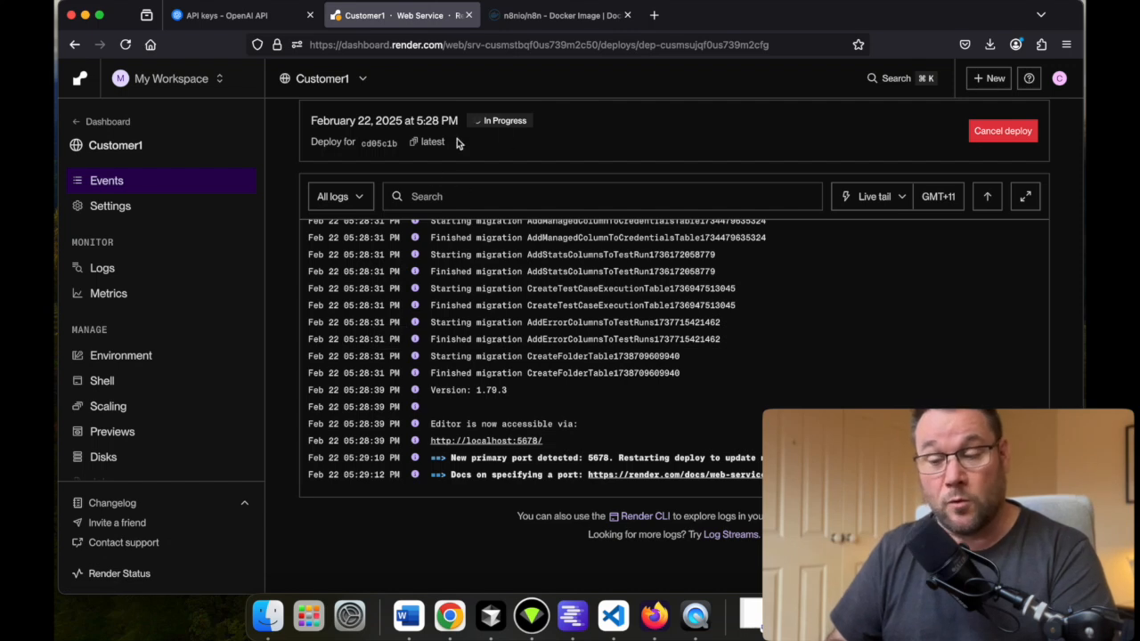
{"action": "mouse_move", "coordinate": [541, 138]}
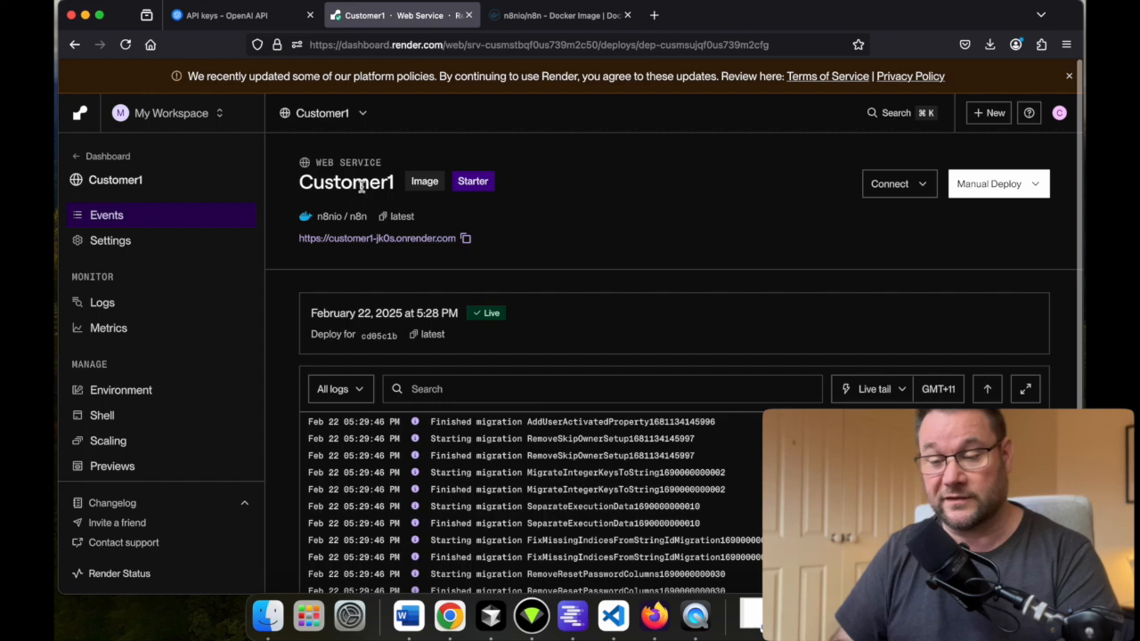
{"action": "mouse_move", "coordinate": [334, 244]}
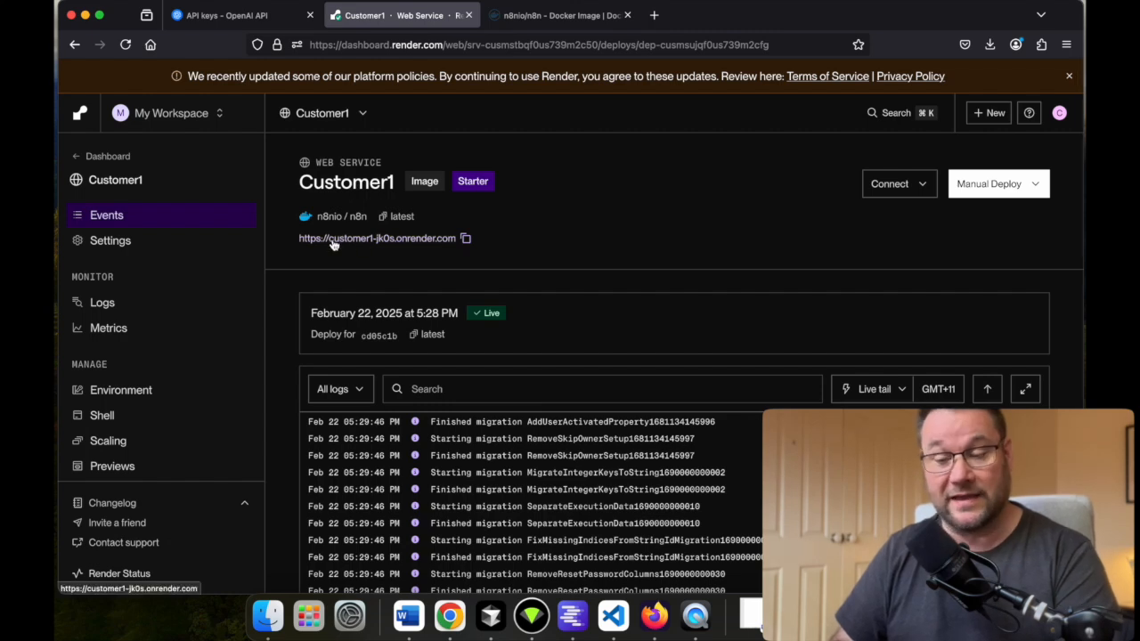
{"action": "mouse_move", "coordinate": [651, 128]}
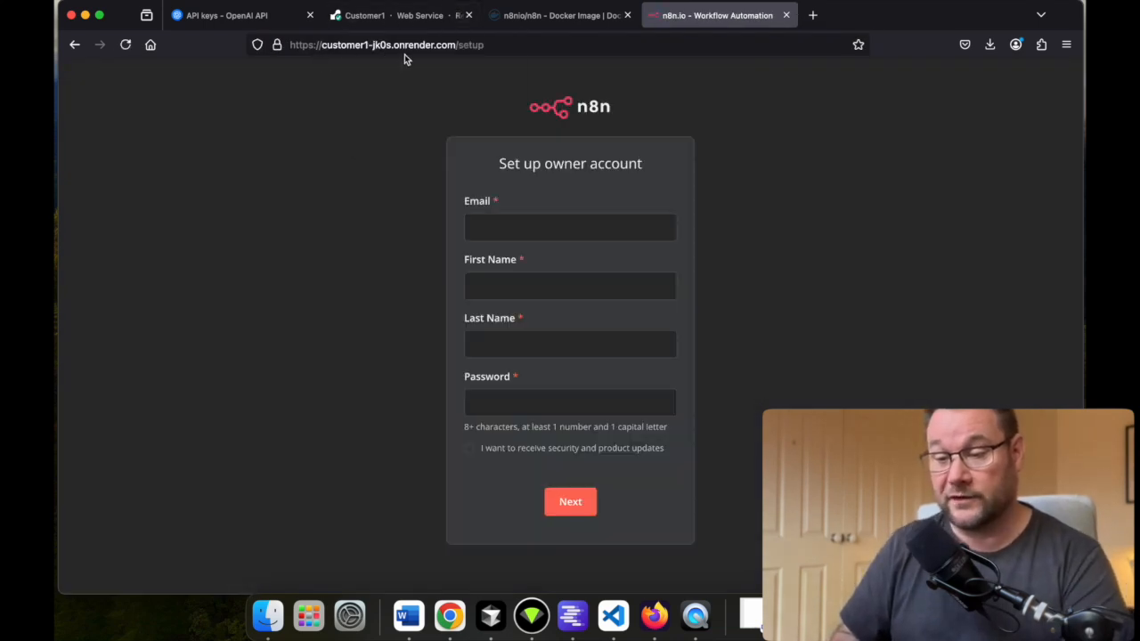
- Fill the n8n owner account form with the suggested email and a password, then submit
{"action": "left_click", "coordinate": [569, 227]}
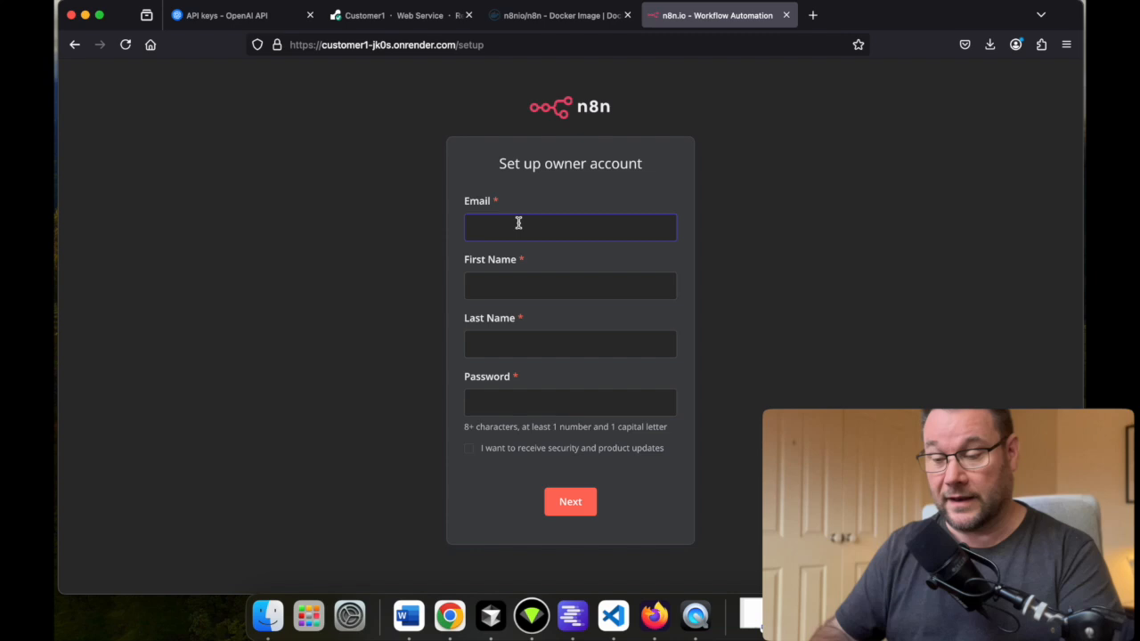
{"action": "left_click", "coordinate": [570, 226]}
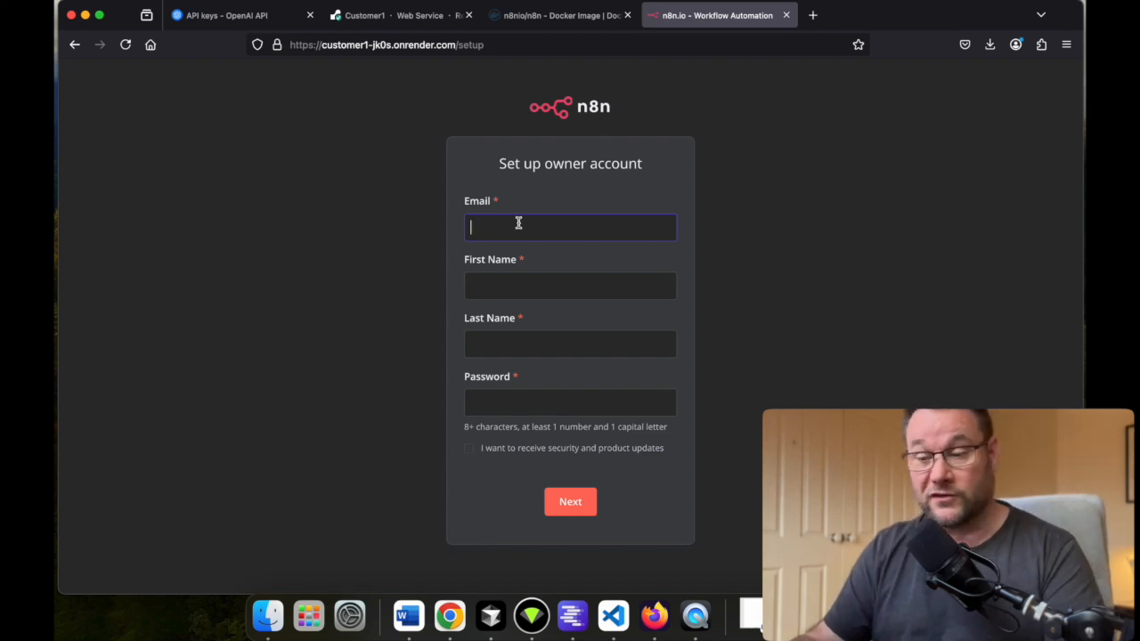
{"action": "type", "text": "contac"}
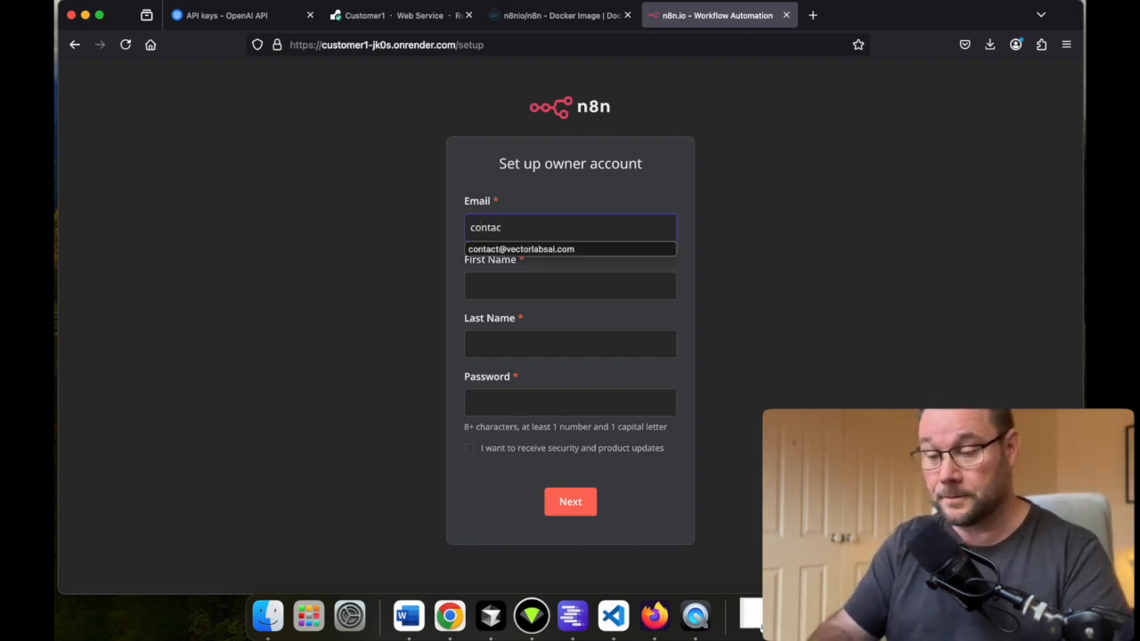
{"action": "left_click", "coordinate": [540, 248]}
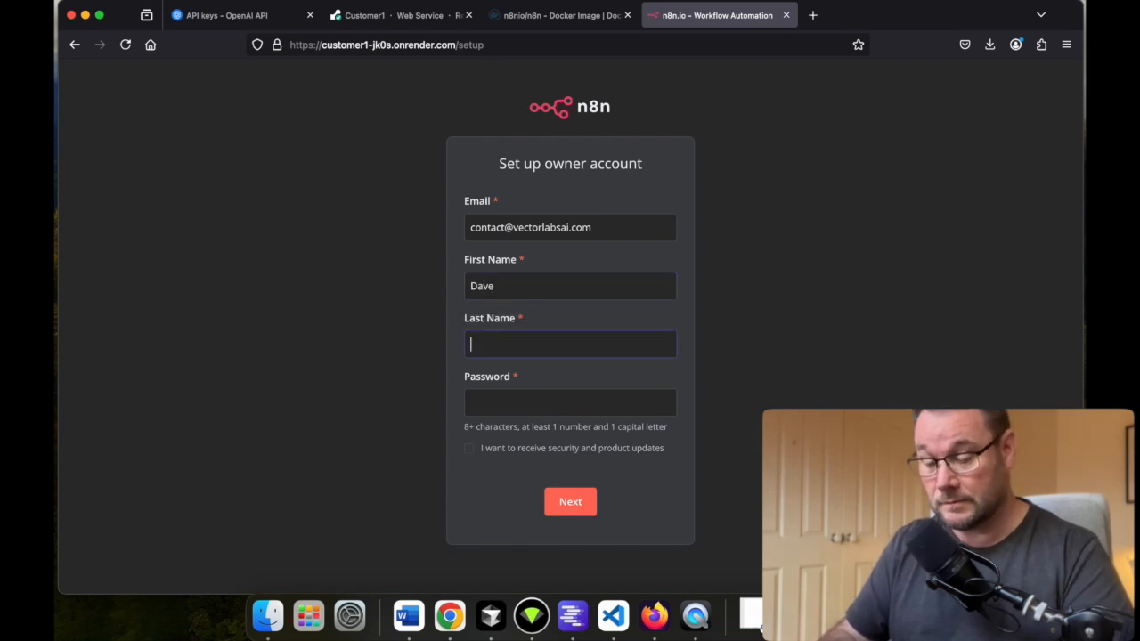
{"action": "left_click", "coordinate": [570, 403]}
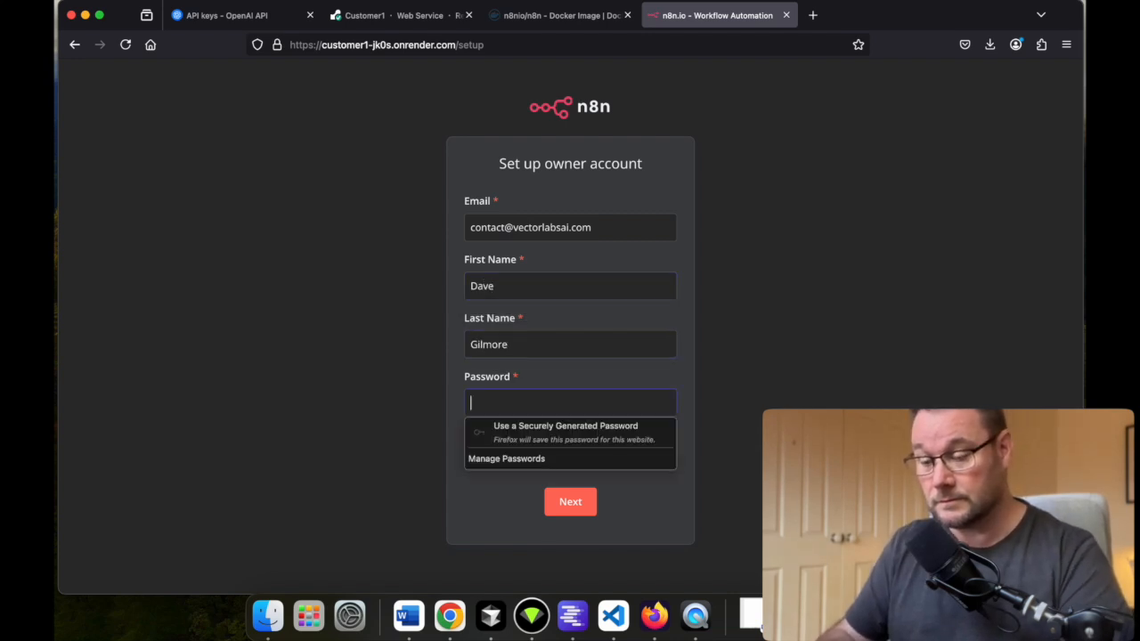
{"action": "type", "text": "•••••"}
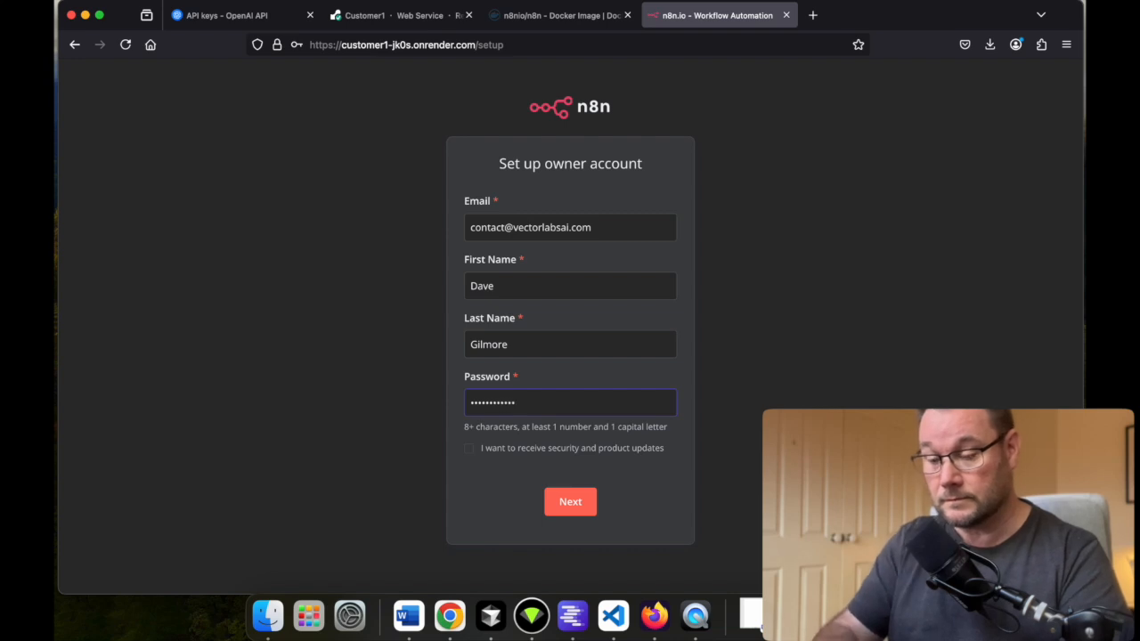
{"action": "left_click", "coordinate": [570, 502]}
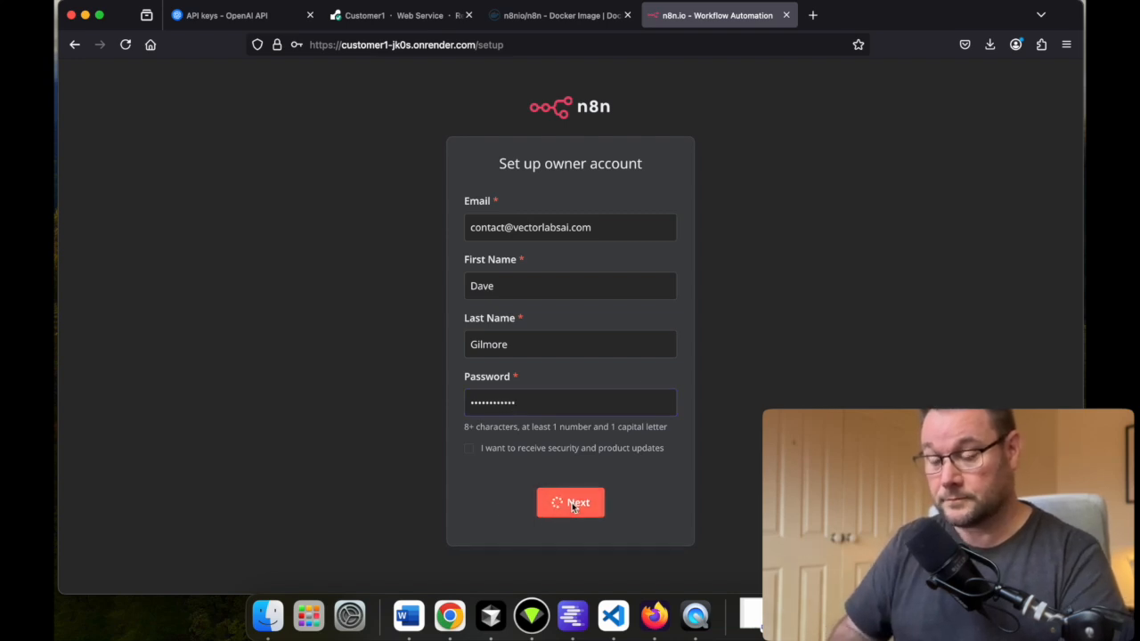
{"action": "left_click", "coordinate": [570, 503]}
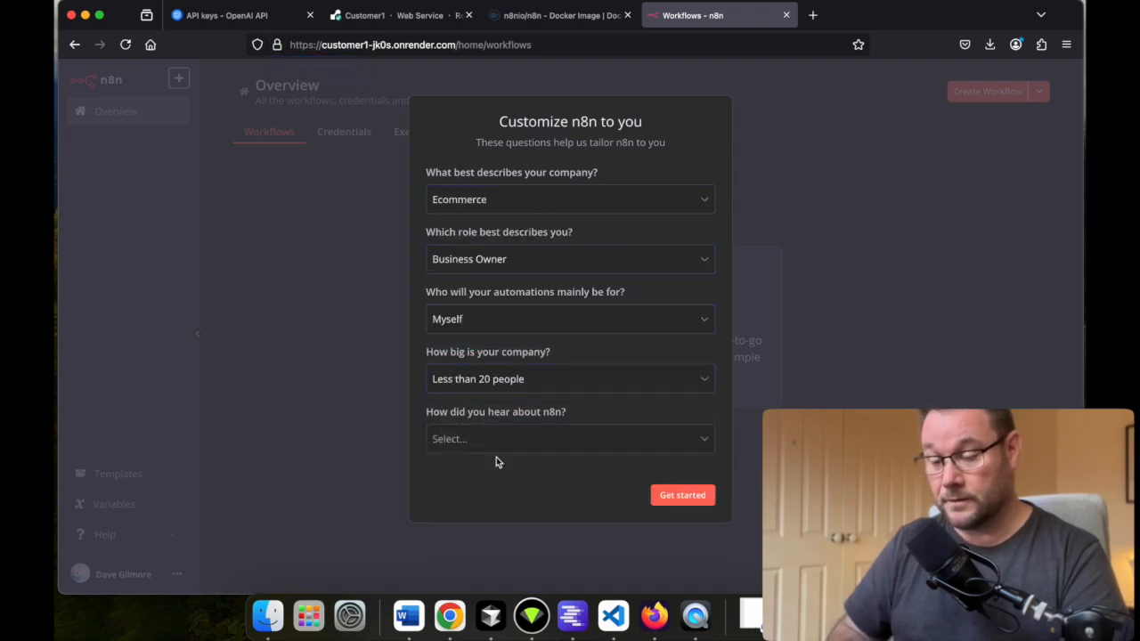
- Submit the Customize n8n survey and skip the free license offer
{"action": "left_click", "coordinate": [569, 438]}
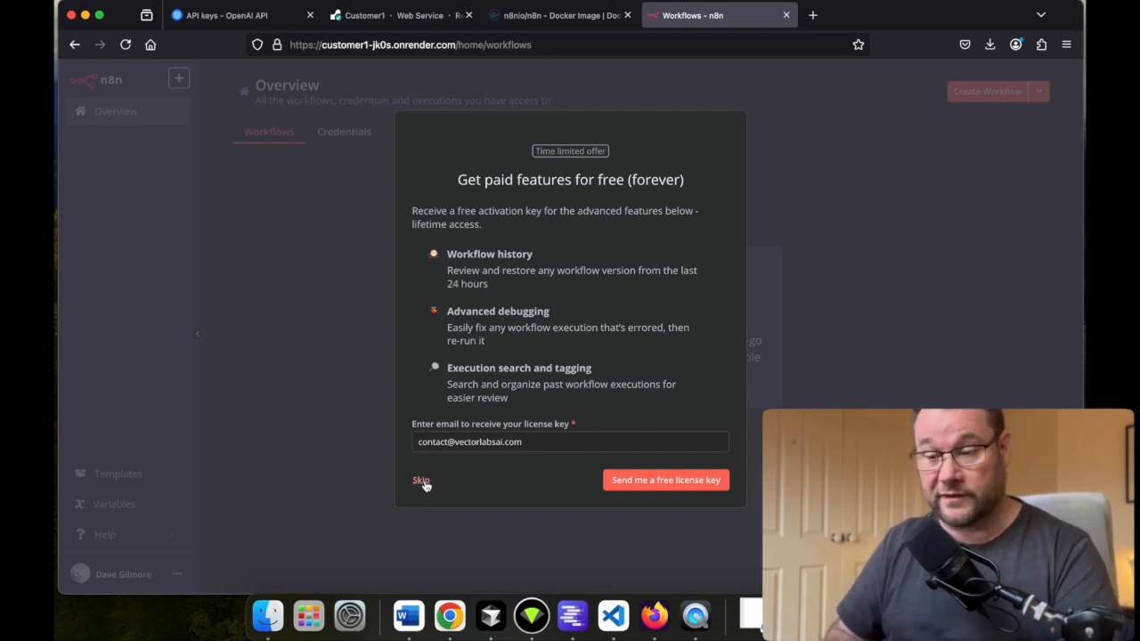
{"action": "left_click", "coordinate": [420, 479]}
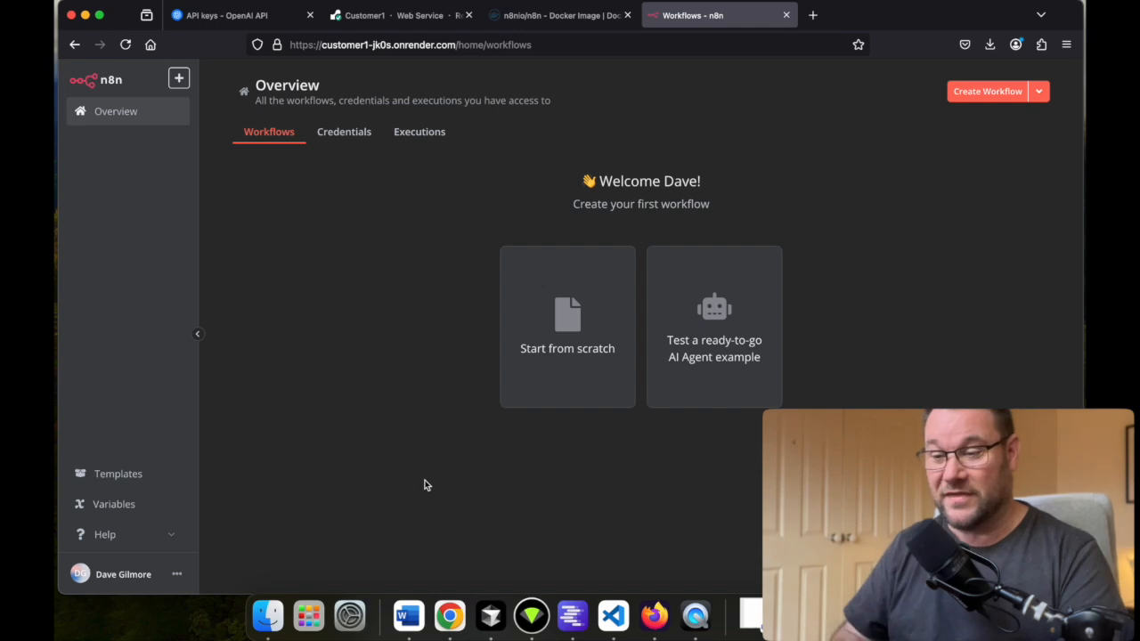
{"action": "mouse_move", "coordinate": [536, 336]}
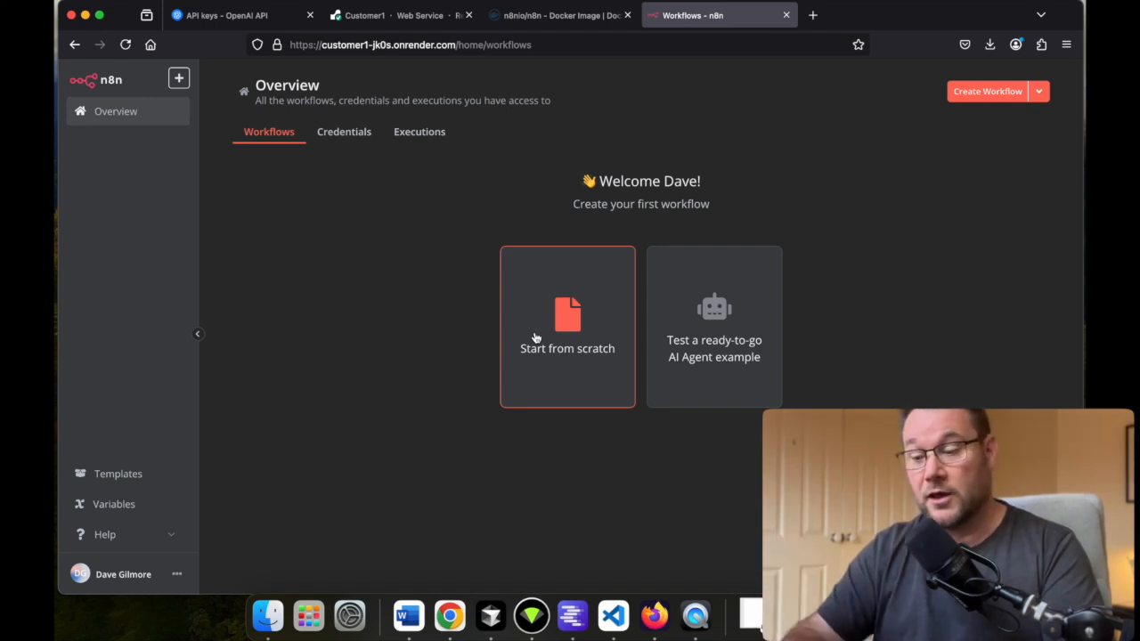
{"action": "mouse_move", "coordinate": [873, 290]}
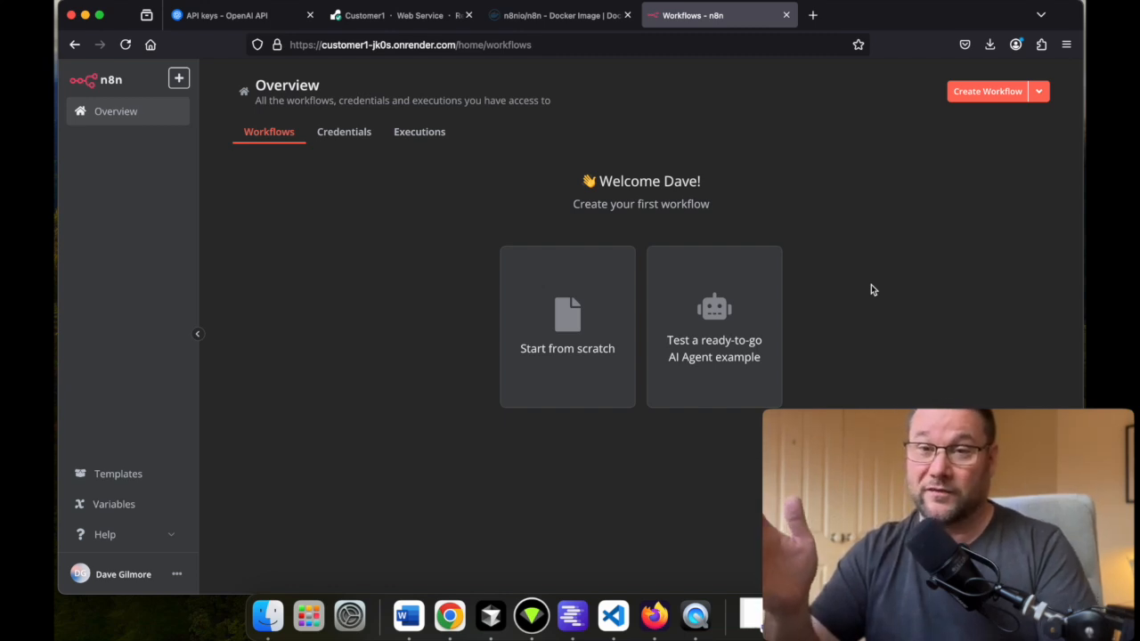
{"action": "mouse_move", "coordinate": [527, 323]}
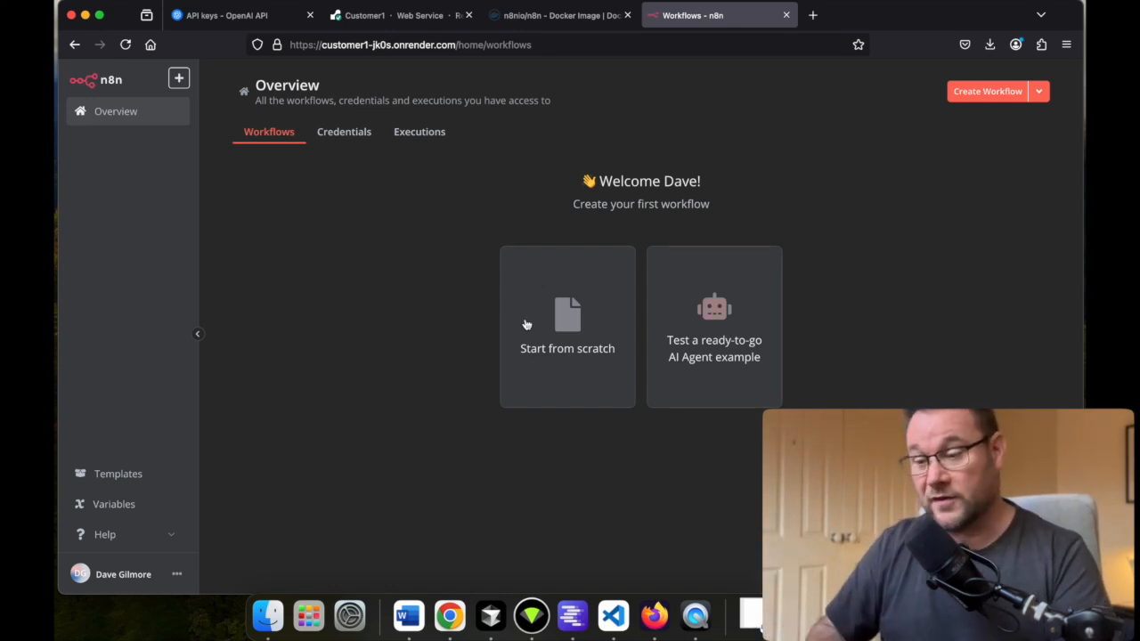
{"action": "mouse_move", "coordinate": [585, 374]}
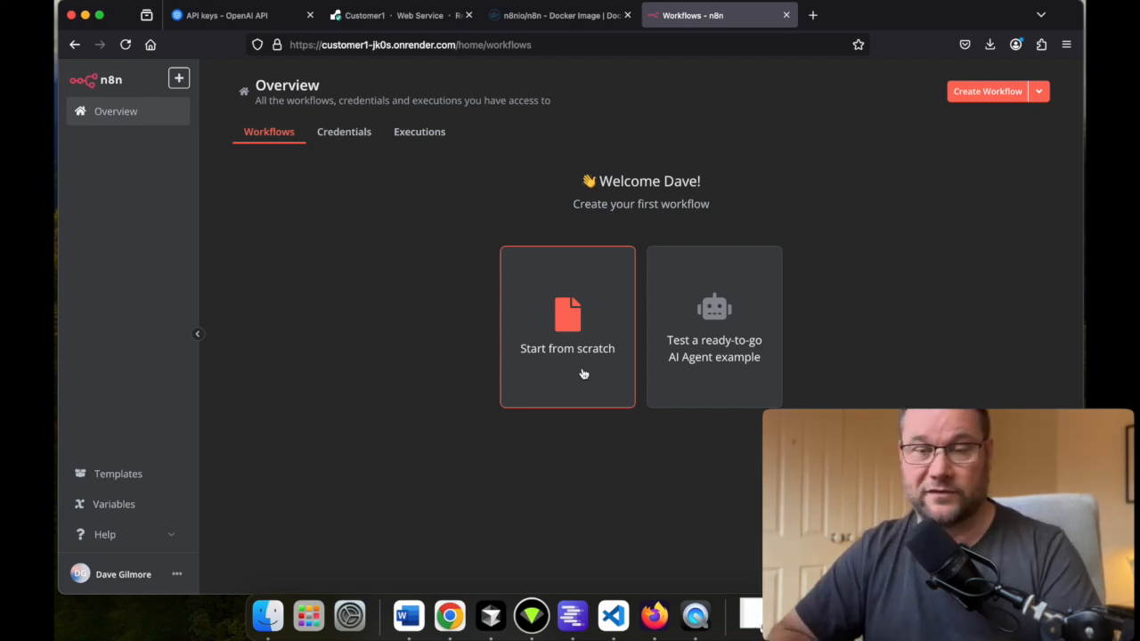
{"action": "mouse_move", "coordinate": [424, 207]}
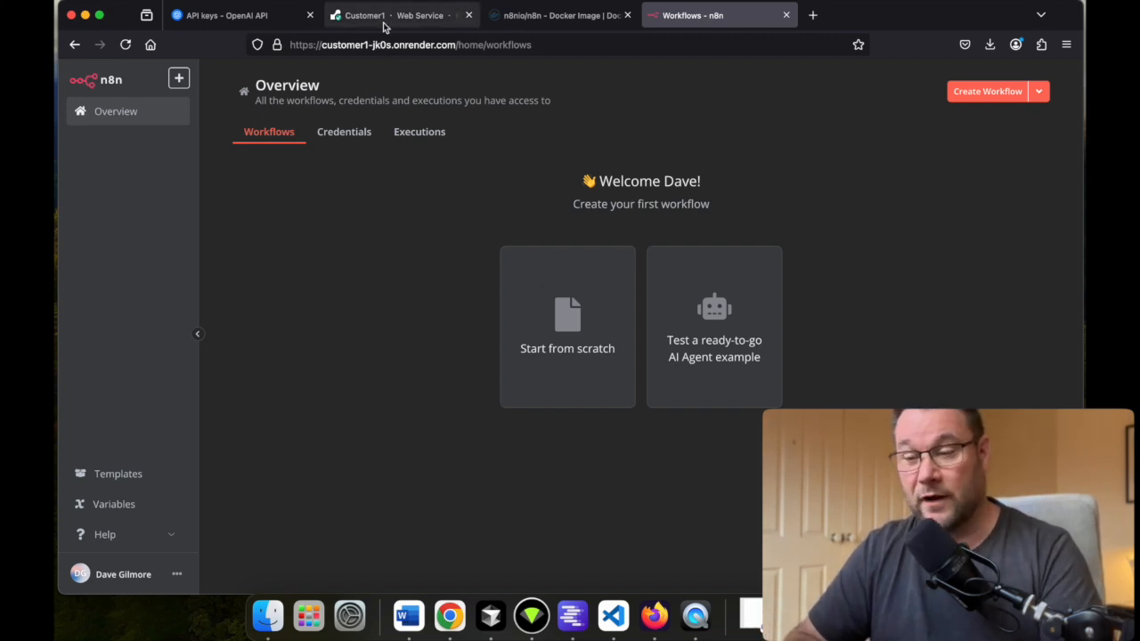
{"action": "left_click", "coordinate": [378, 15]}
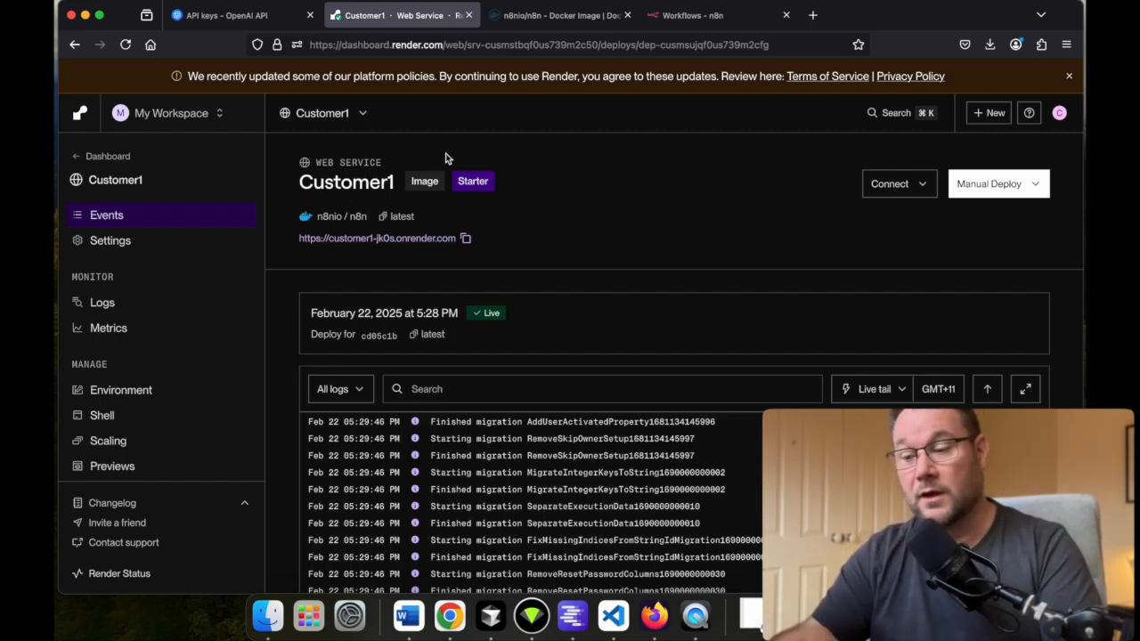
{"action": "left_click", "coordinate": [711, 14]}
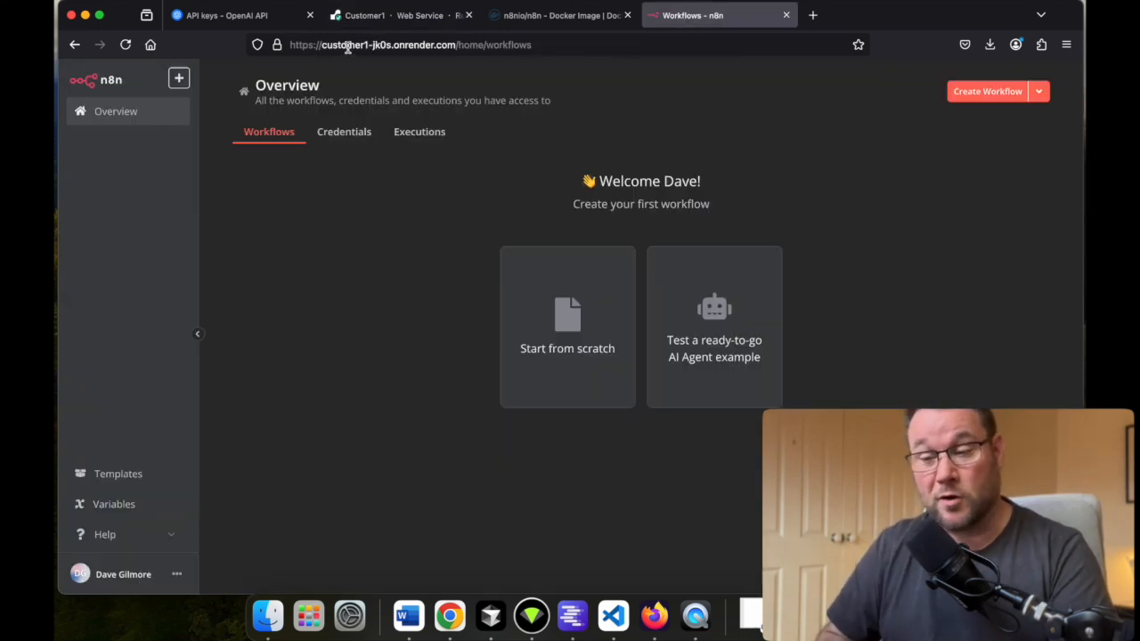
{"action": "mouse_move", "coordinate": [441, 68]}
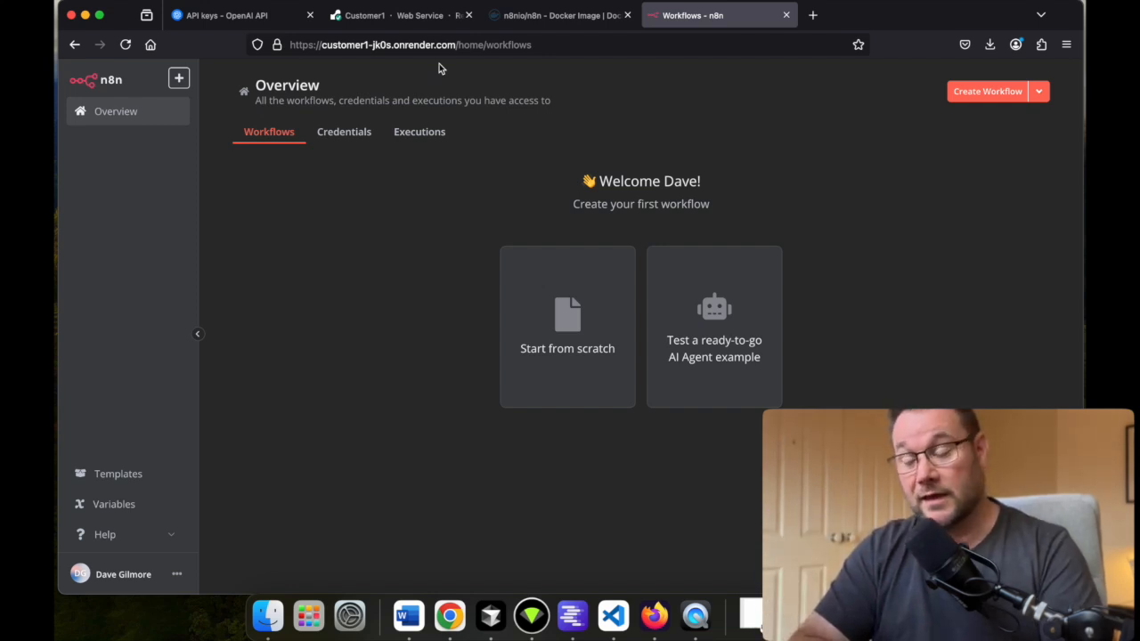
{"action": "mouse_move", "coordinate": [297, 166]}
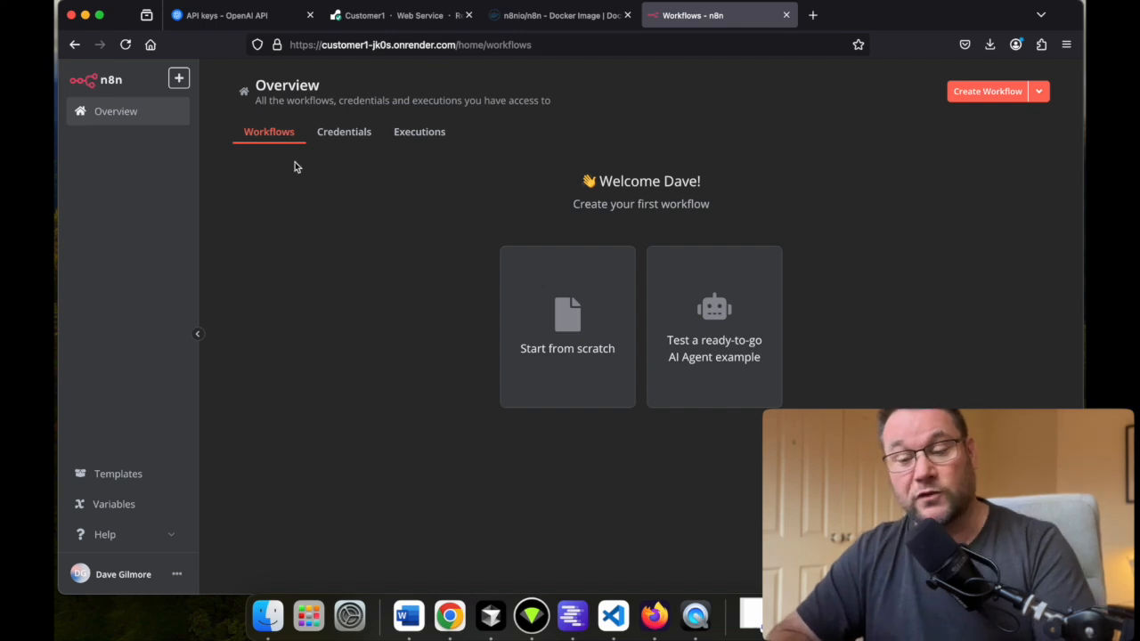